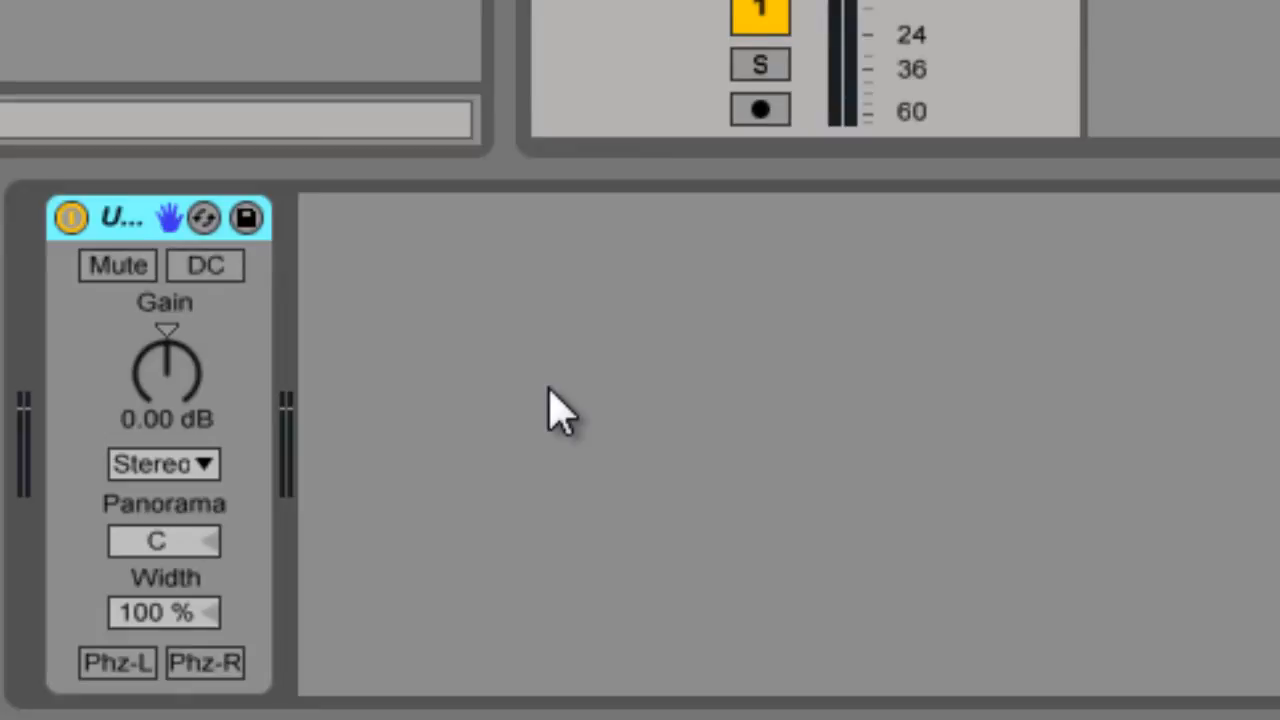
pyautogui.moveTo(330, 330)
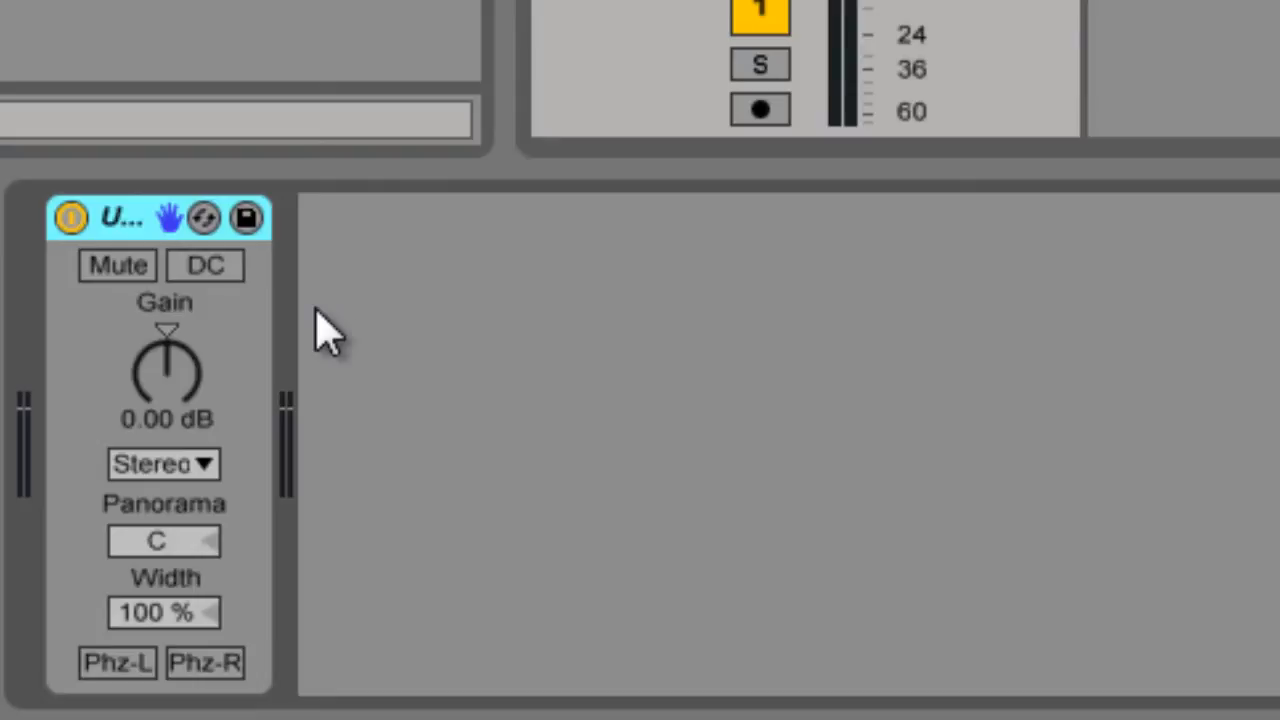
pyautogui.moveTo(140, 300)
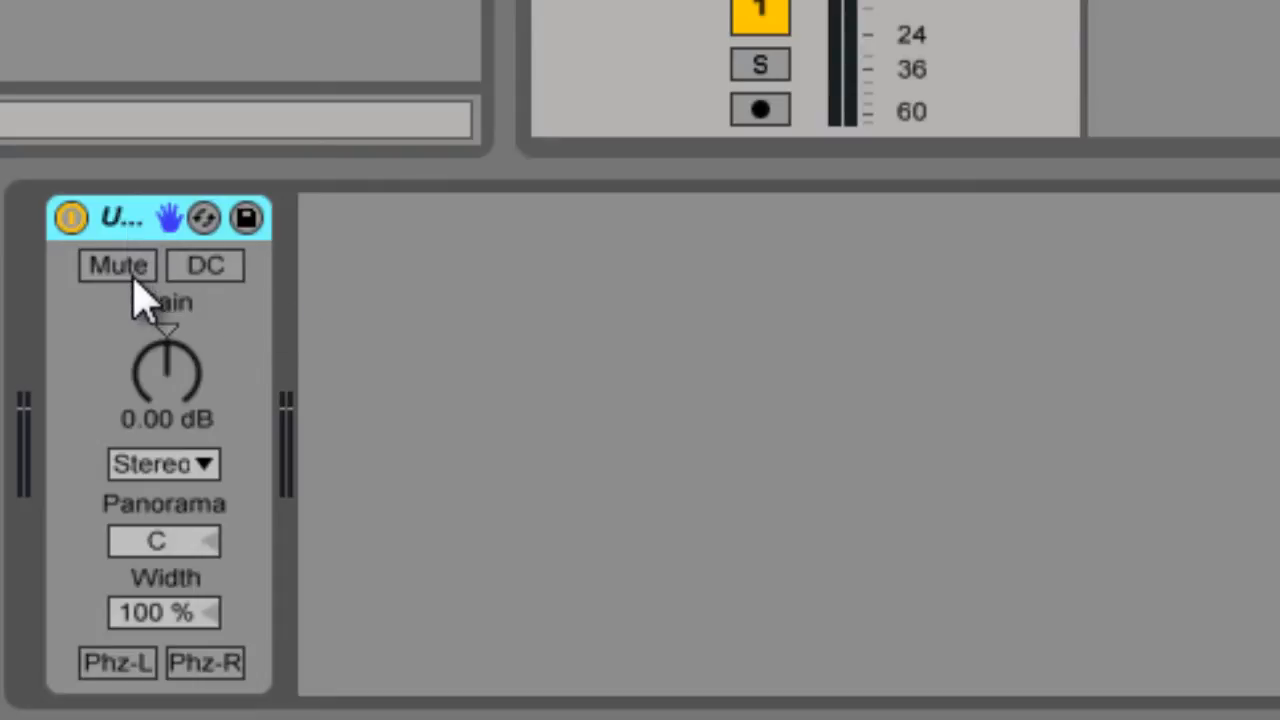
pyautogui.moveTo(248, 290)
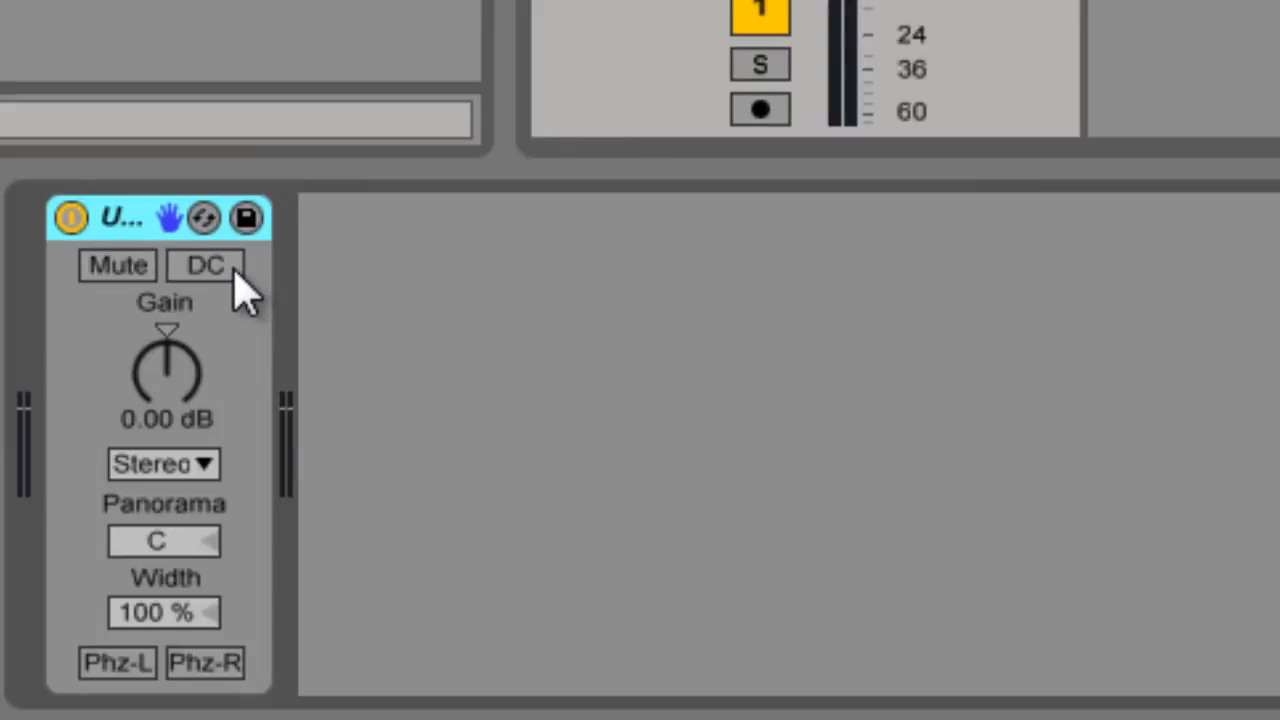
pyautogui.moveTo(237, 355)
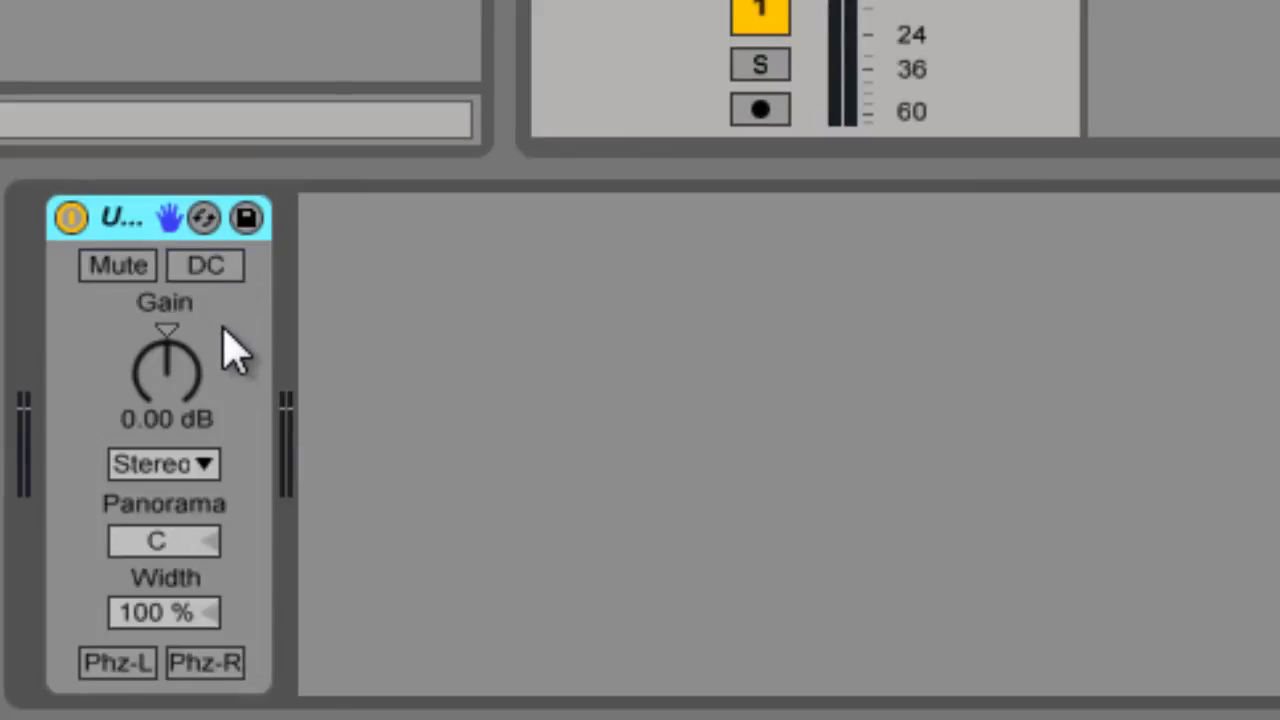
pyautogui.moveTo(190, 510)
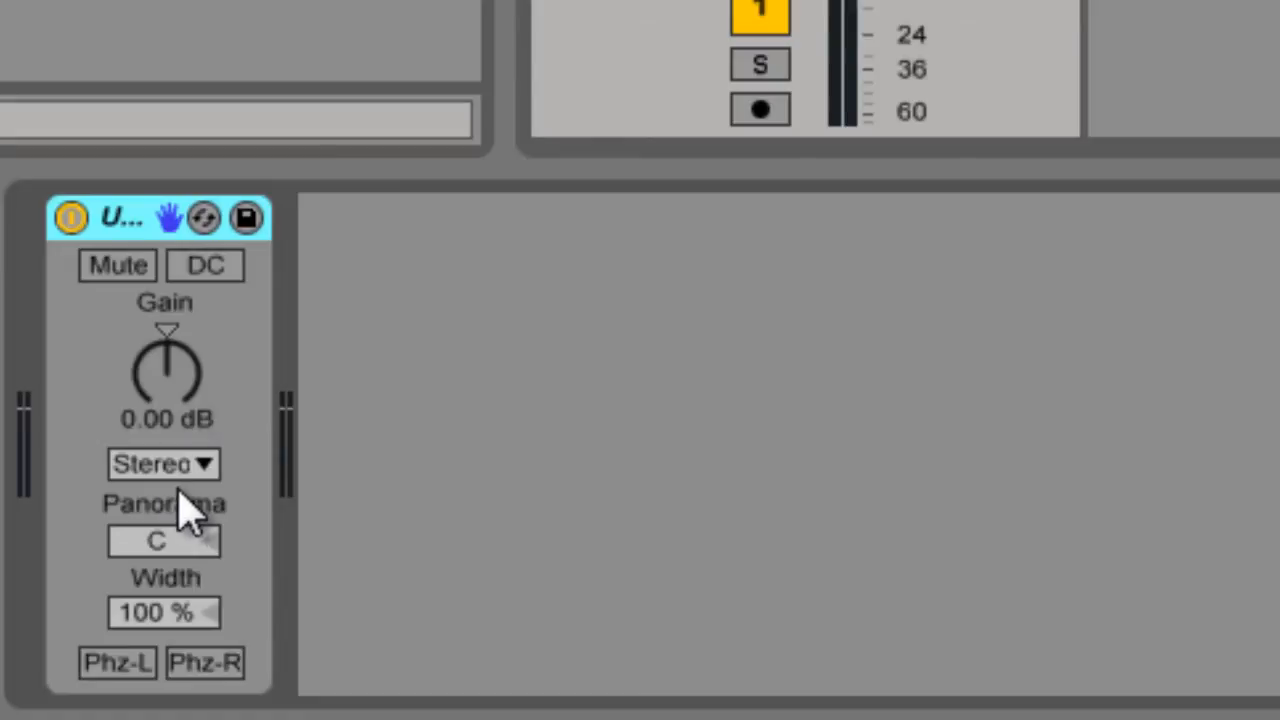
# - Play the track, raise Simple Delay feedback to about 47%, and toggle the Utility's mute
pyautogui.click(163, 463)
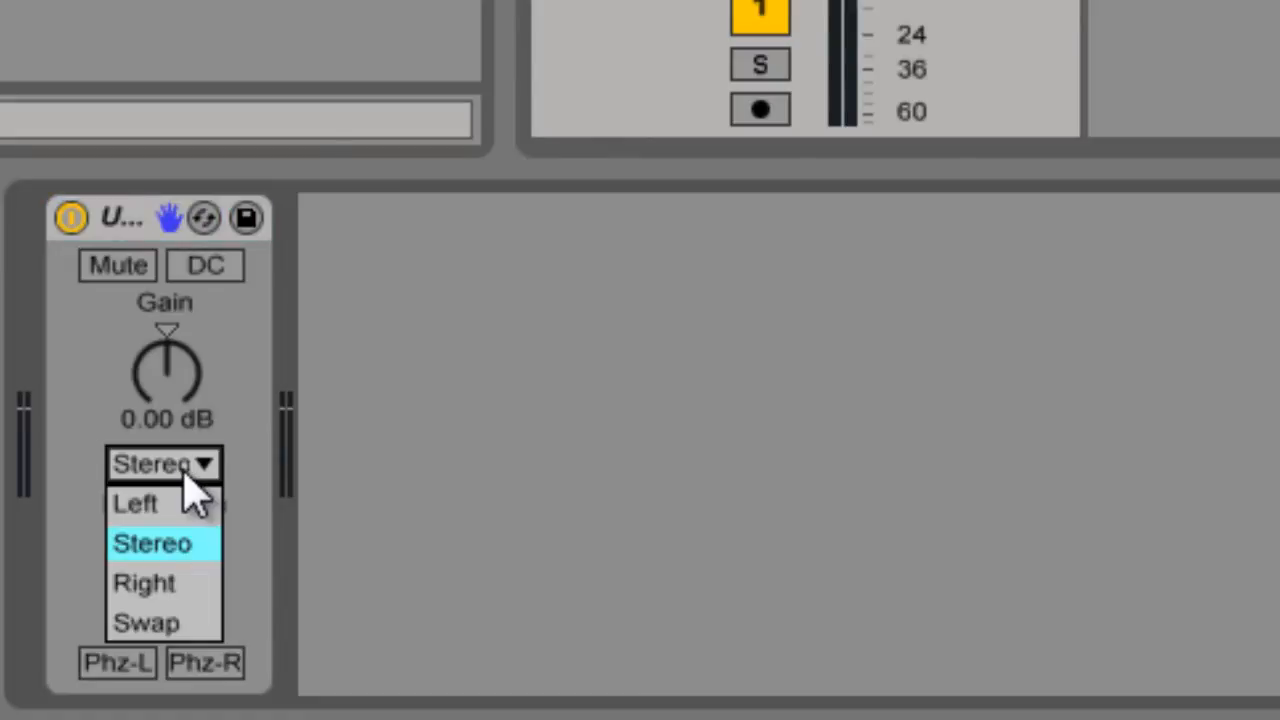
pyautogui.moveTo(150, 583)
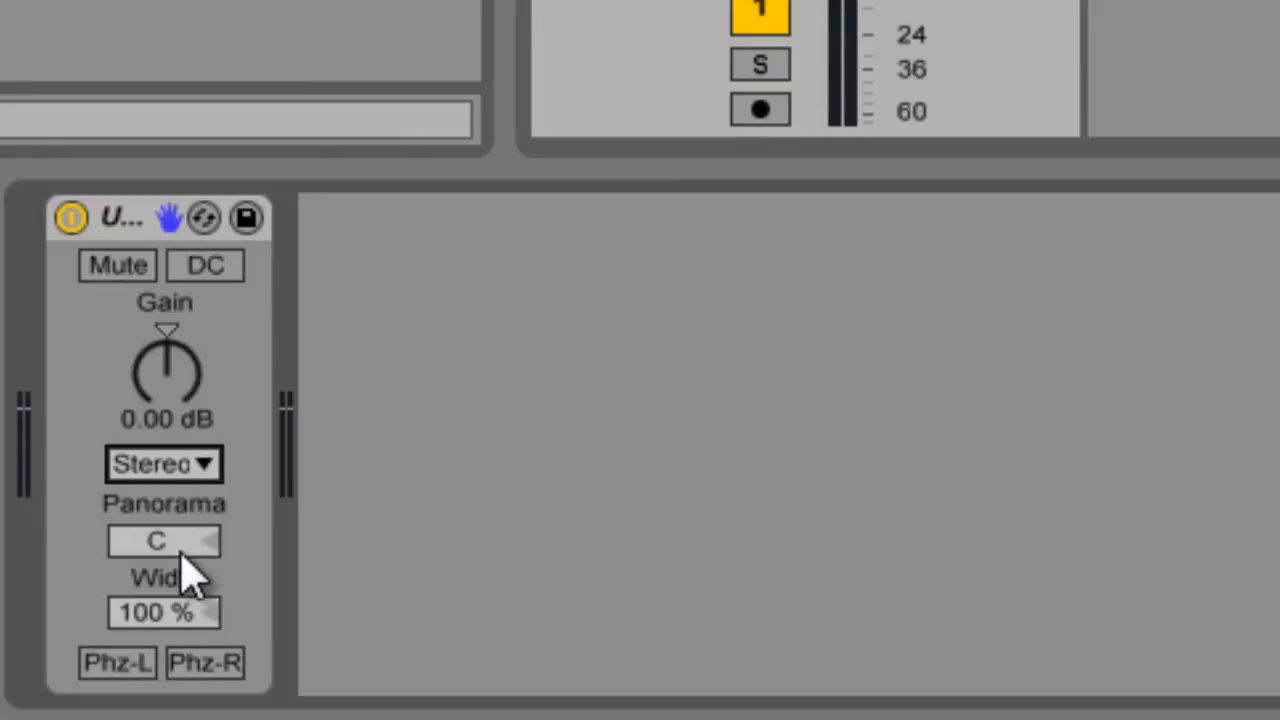
pyautogui.moveTo(165, 541); pyautogui.dragTo(165, 560)
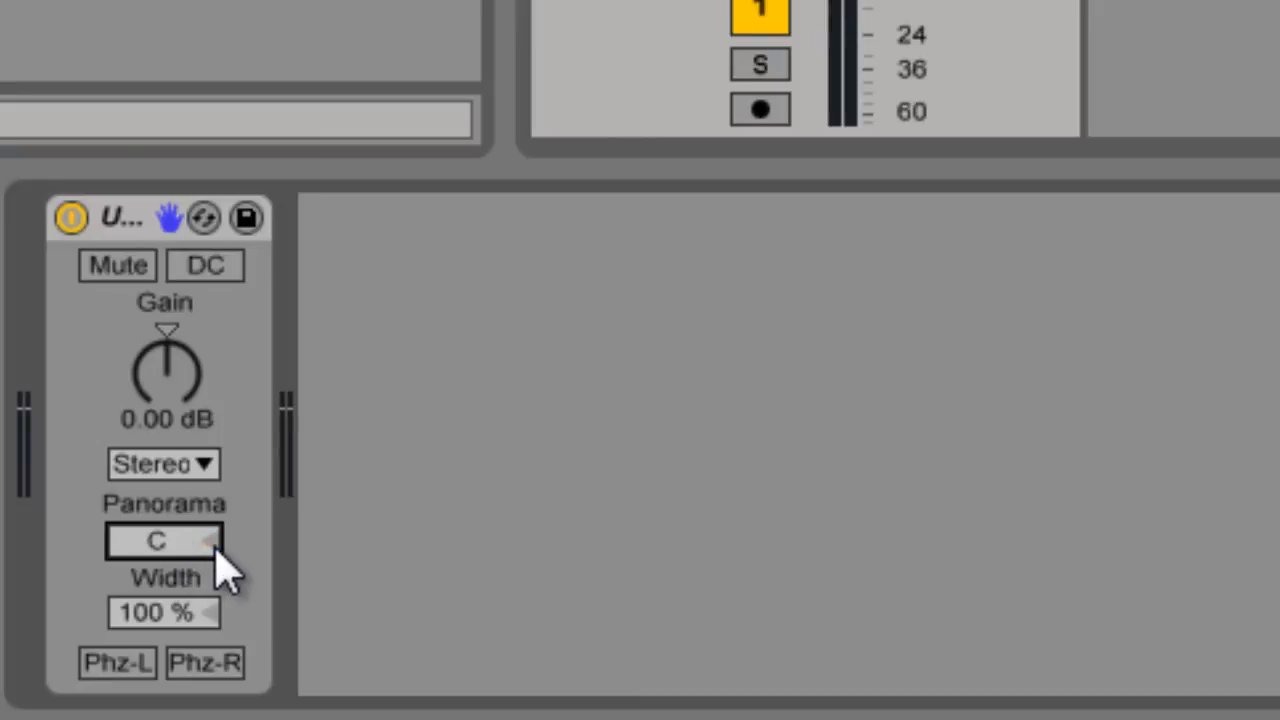
pyautogui.moveTo(180, 635)
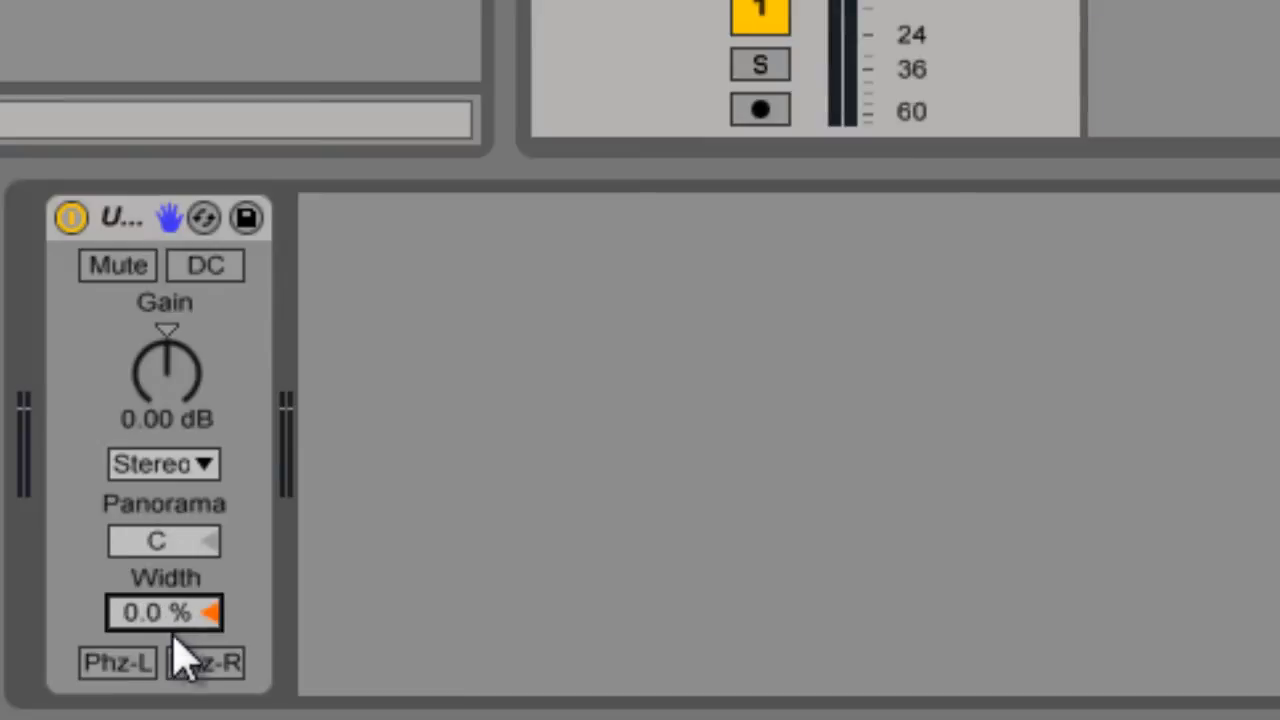
pyautogui.moveTo(180, 640)
pyautogui.write('100')
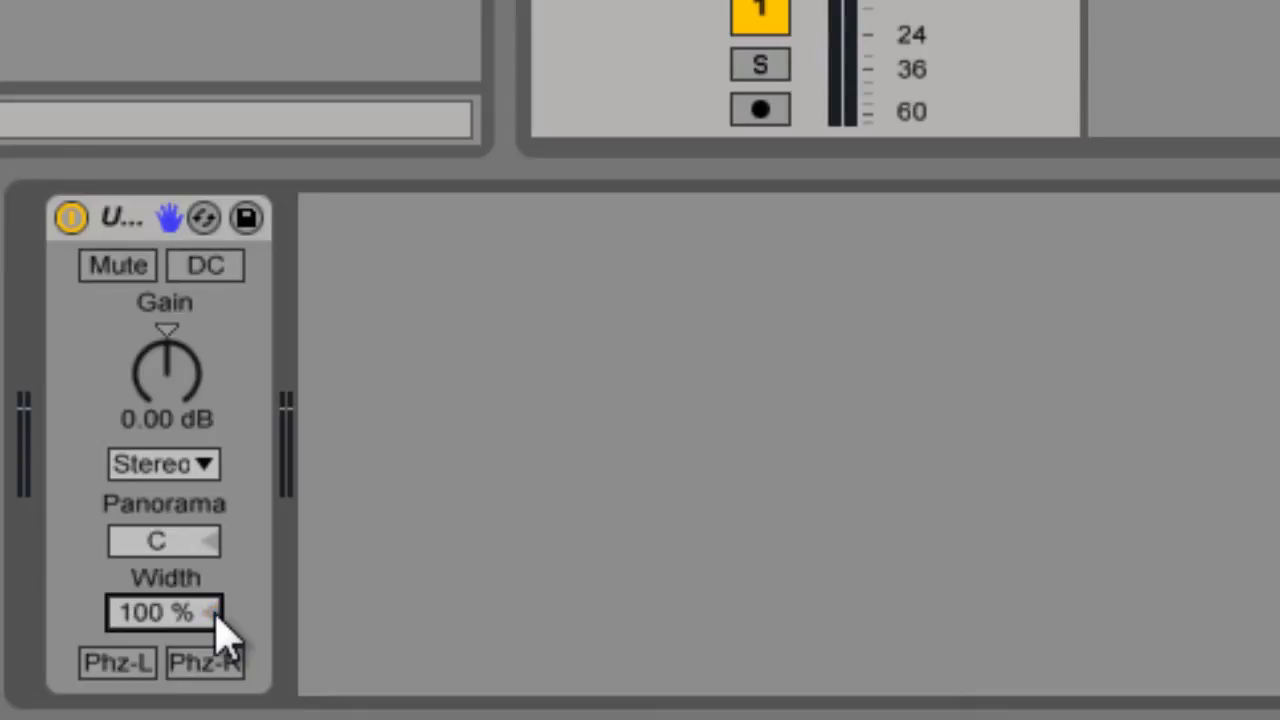
pyautogui.moveTo(150, 685)
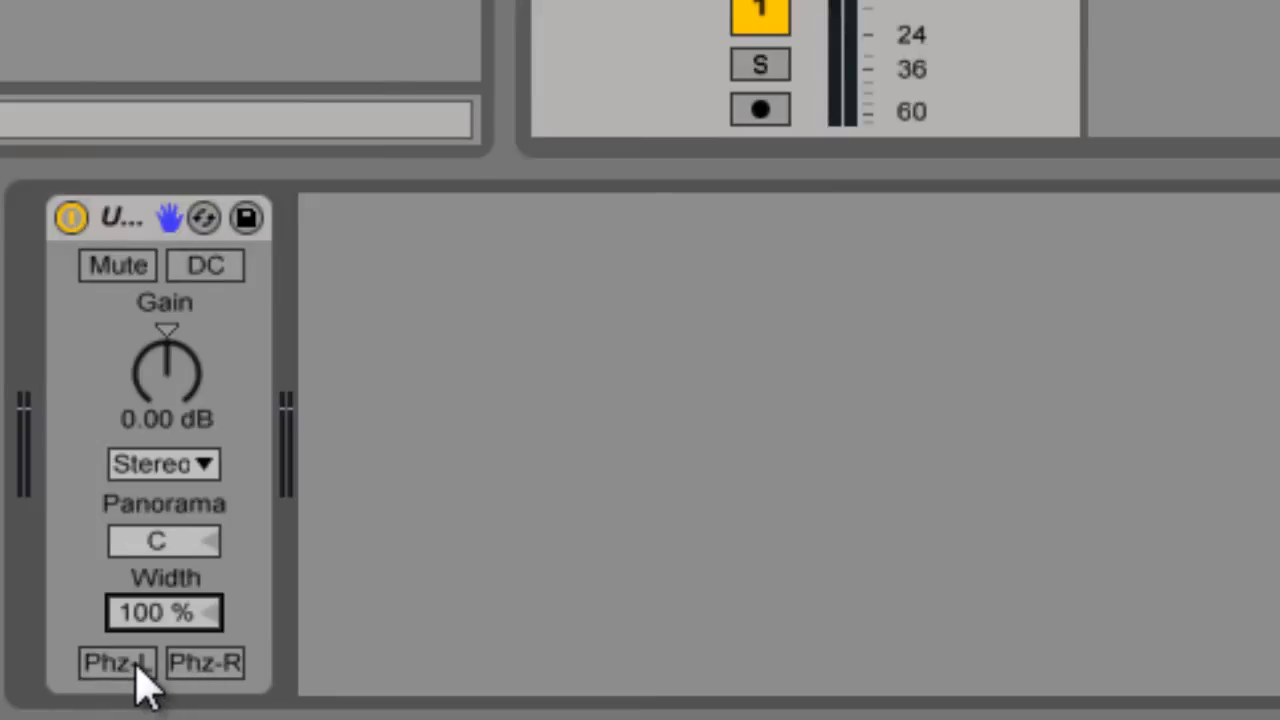
pyautogui.moveTo(500, 645)
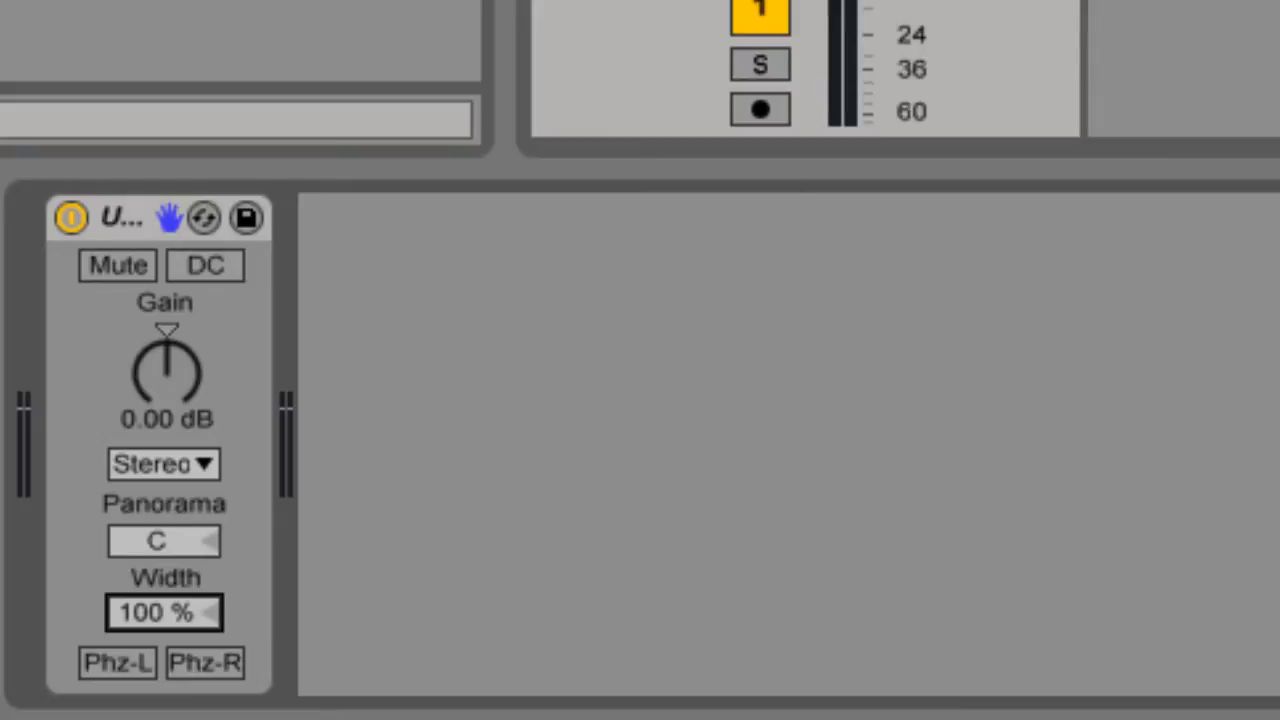
pyautogui.click(163, 612)
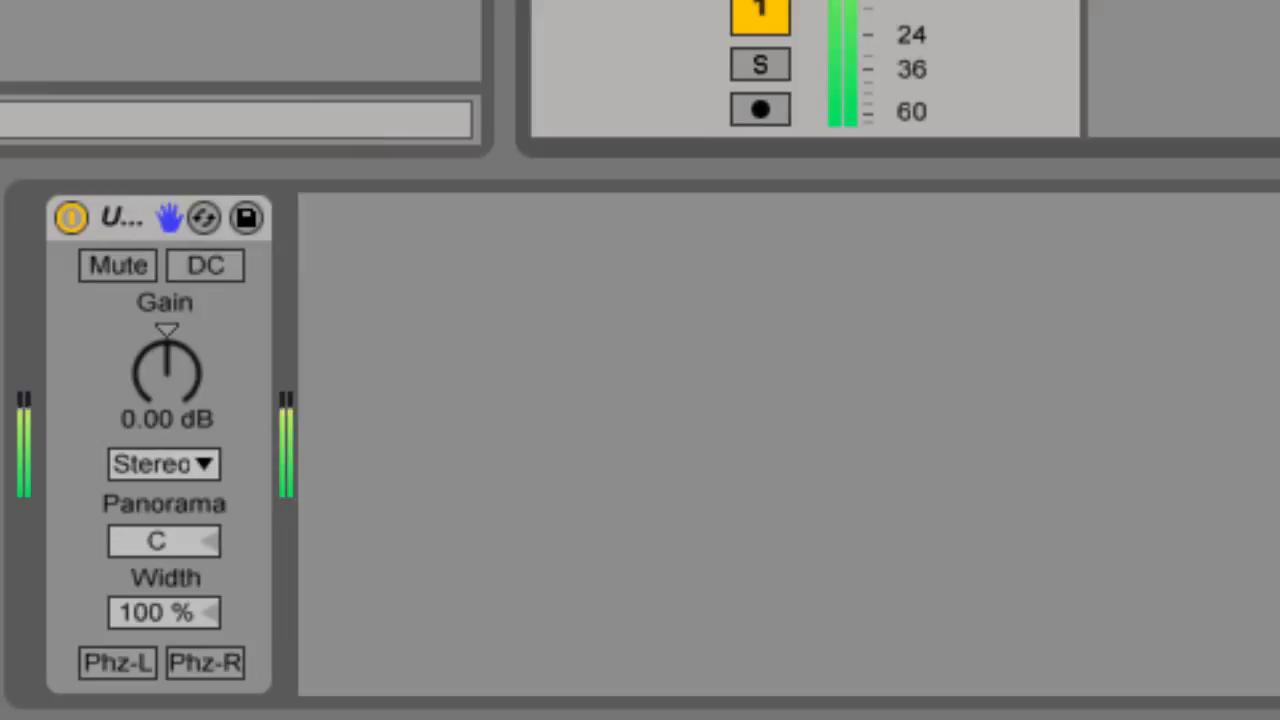
pyautogui.click(117, 265)
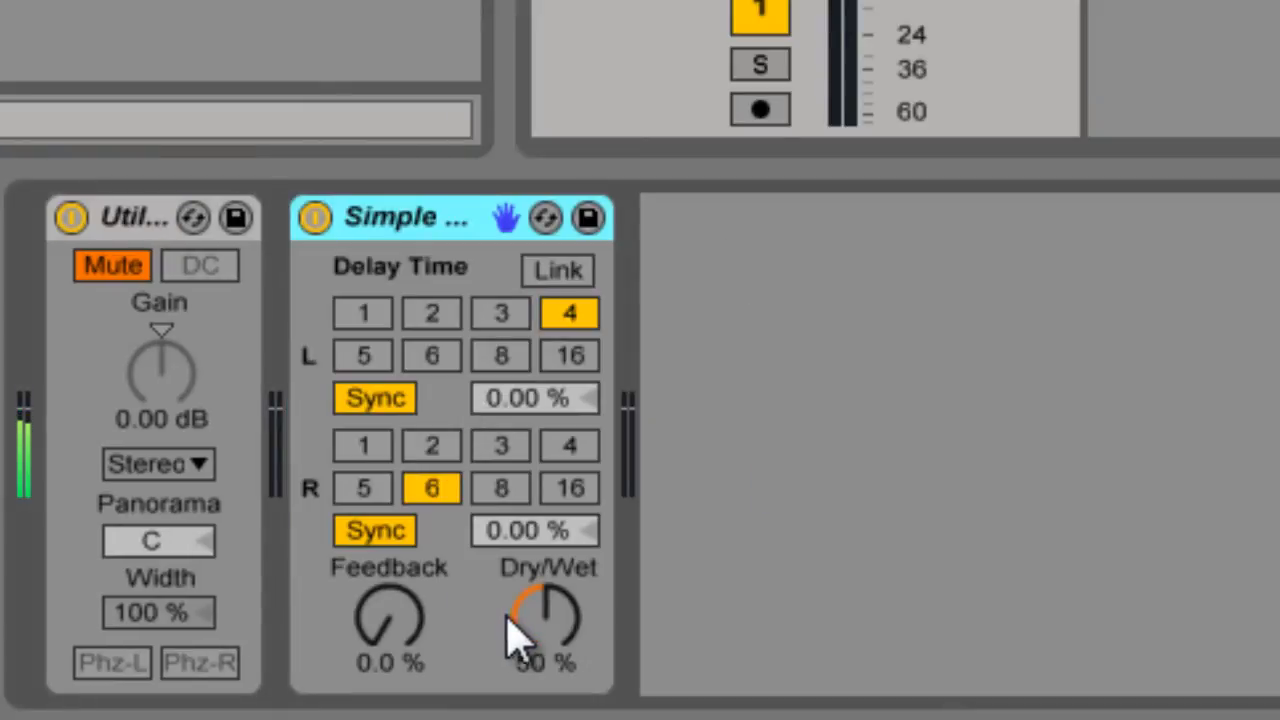
pyautogui.moveTo(545, 615); pyautogui.dragTo(545, 660)
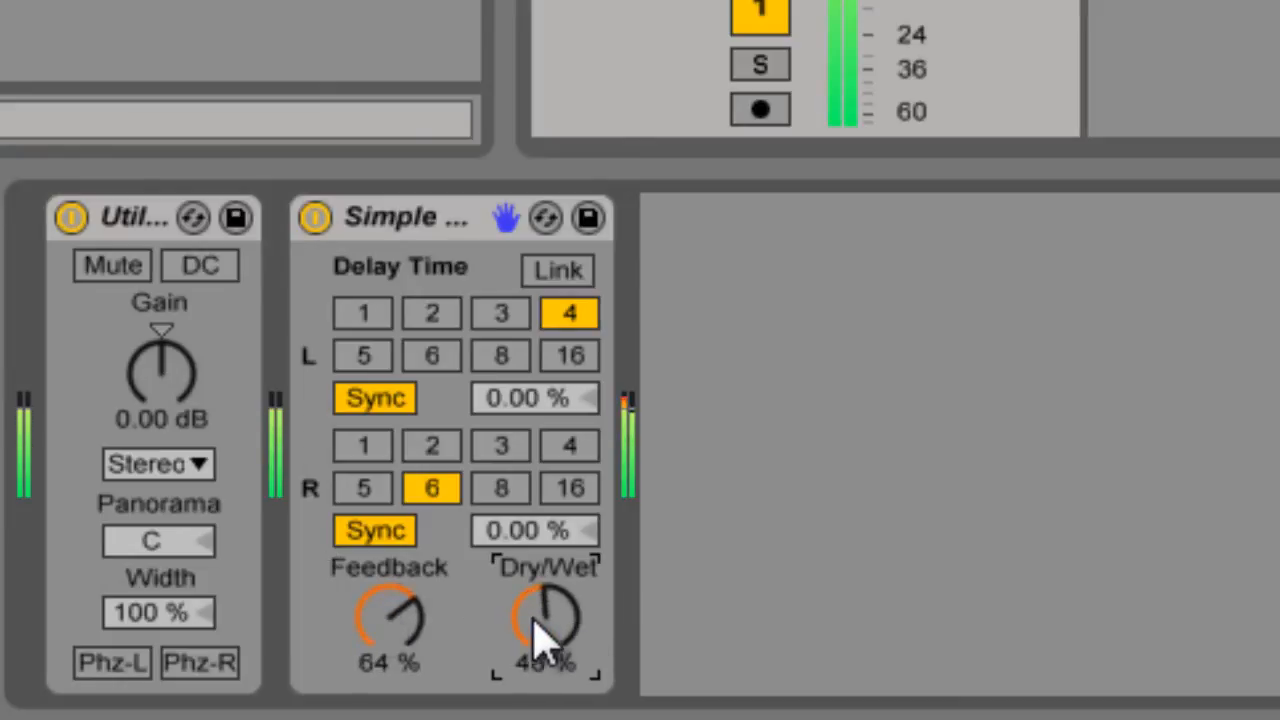
pyautogui.click(112, 265)
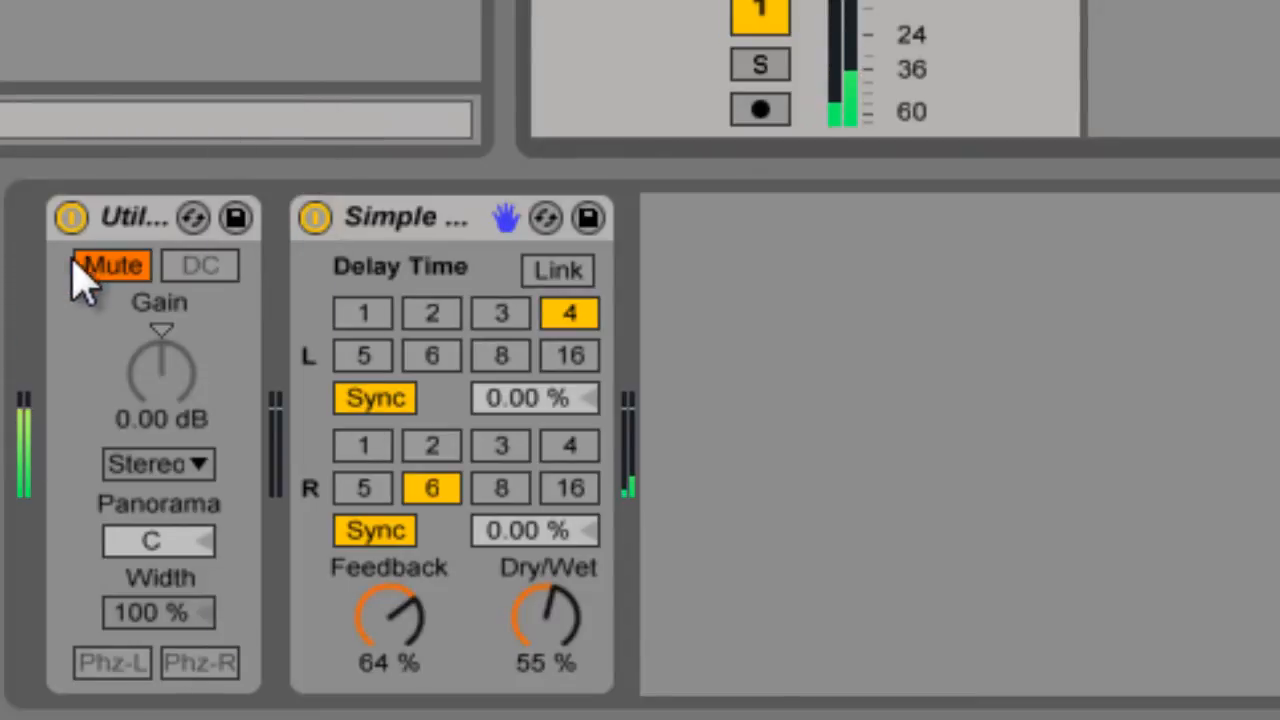
pyautogui.click(314, 218)
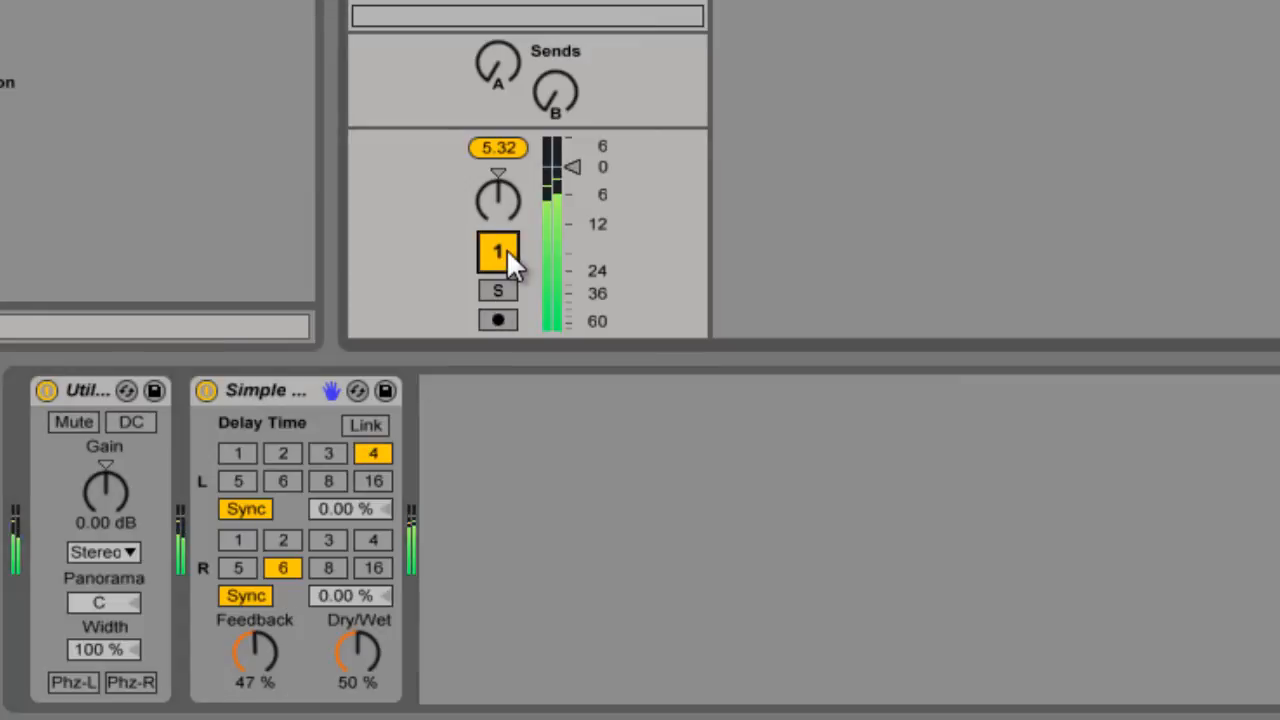
# - Deactivate the track and delete the Simple Delay device
pyautogui.click(497, 251)
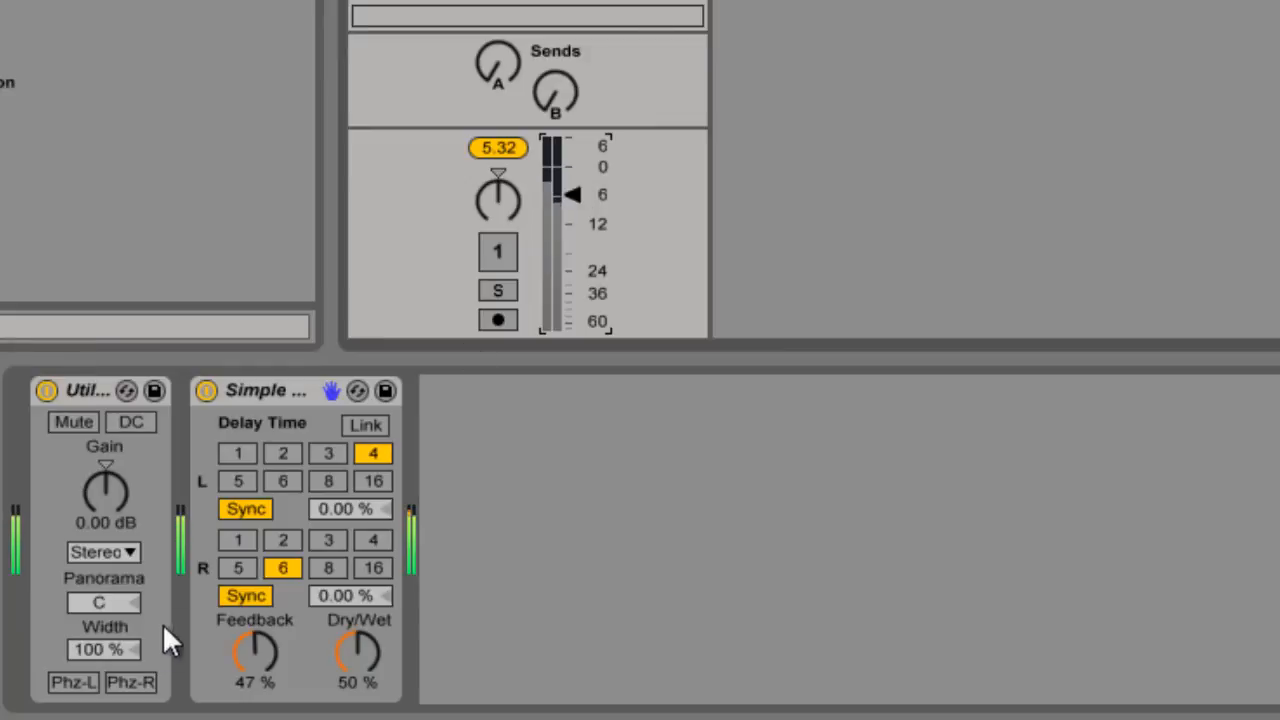
pyautogui.click(262, 390)
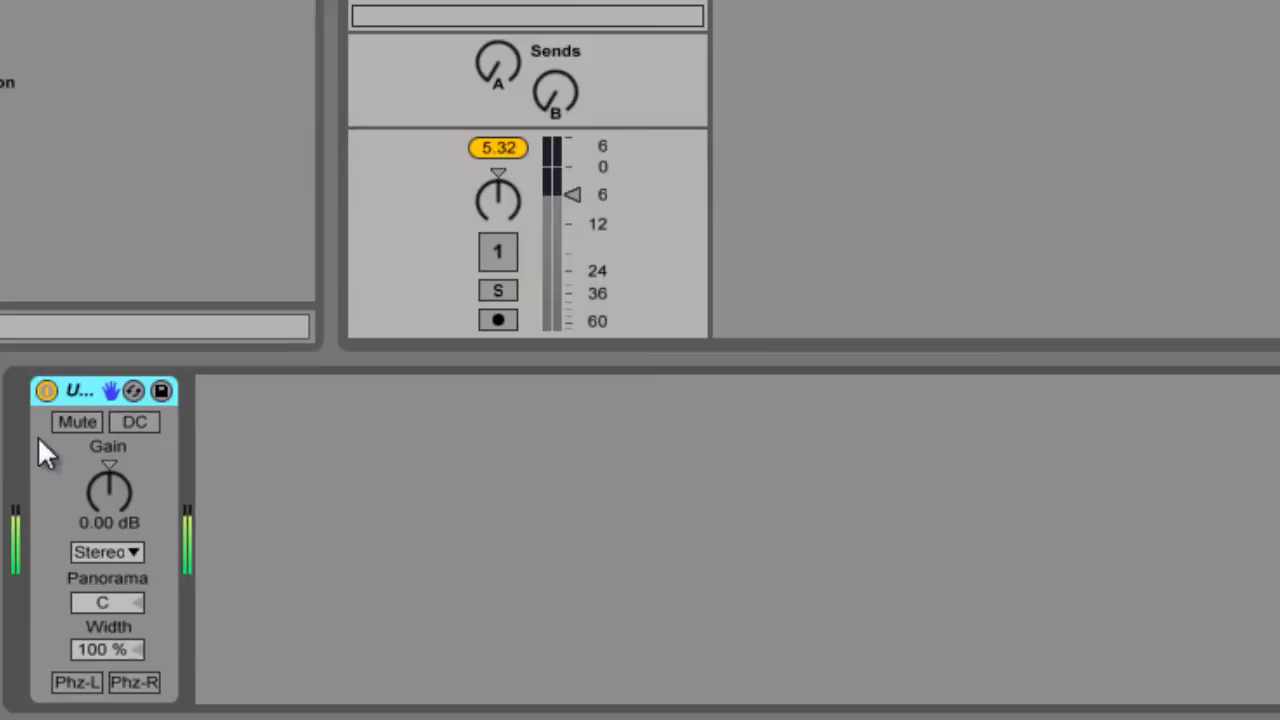
# - Reactivate the track, sweep Utility gain to -19 dB and +3.8 dB, then reset to 0.00 dB
pyautogui.click(498, 251)
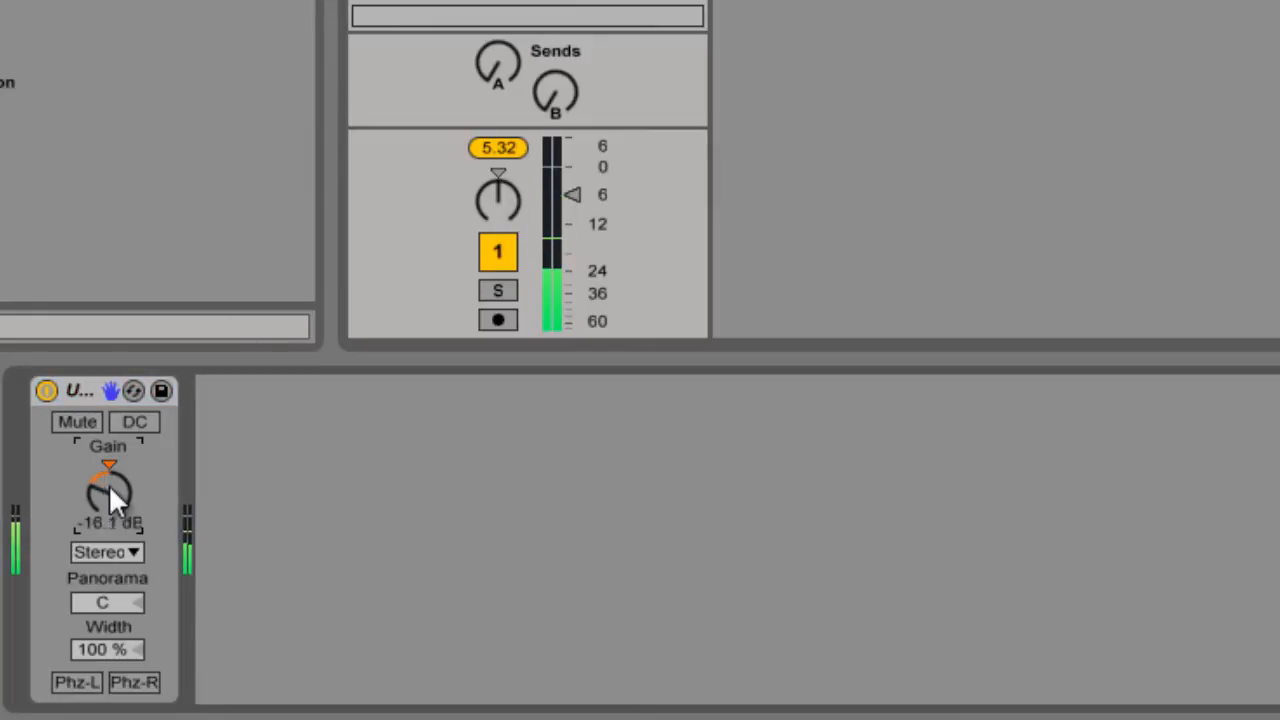
pyautogui.moveTo(108, 490); pyautogui.dragTo(108, 490)
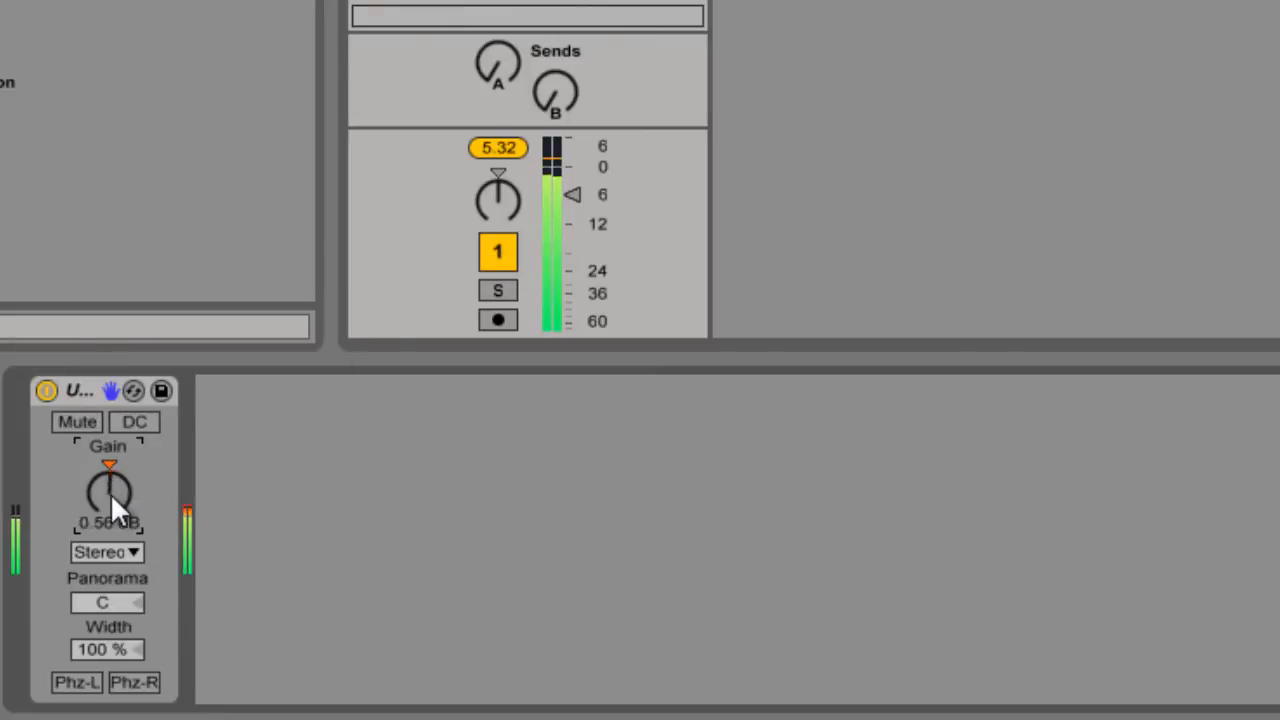
pyautogui.moveTo(108, 490); pyautogui.dragTo(108, 530)
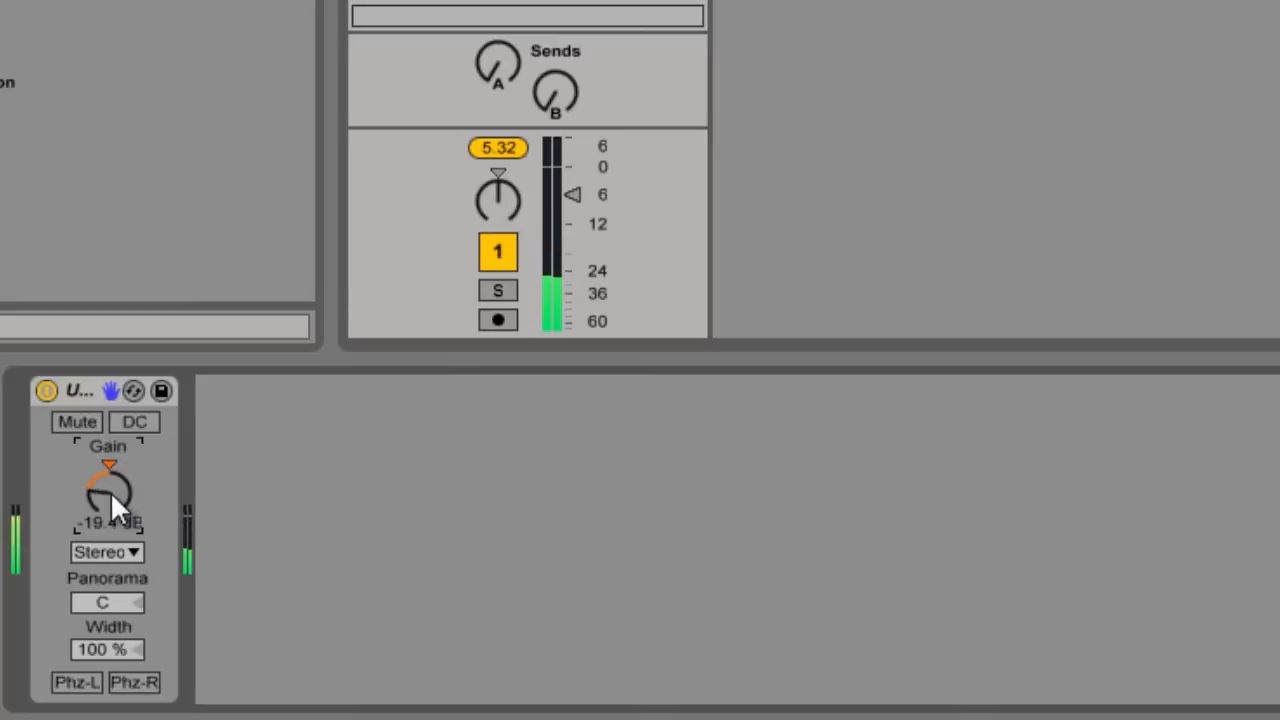
pyautogui.moveTo(108, 495); pyautogui.dragTo(110, 485)
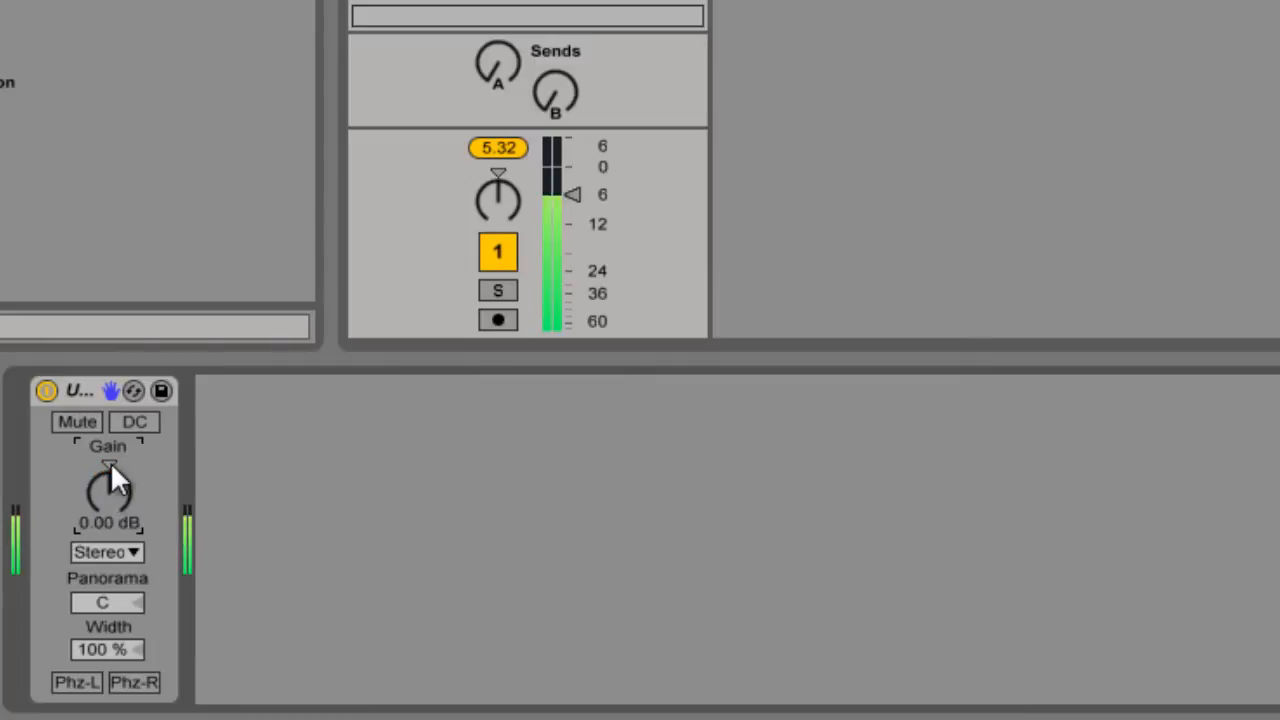
pyautogui.moveTo(108, 490); pyautogui.dragTo(108, 470)
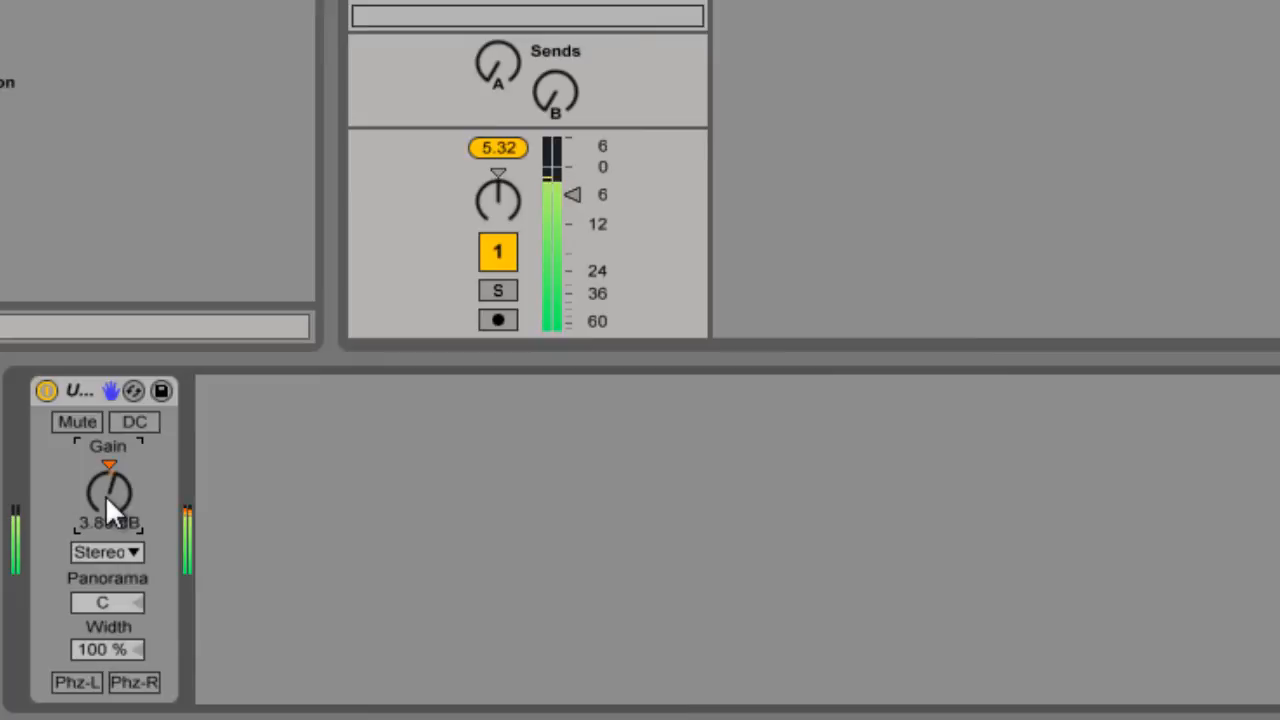
pyautogui.doubleClick(108, 490)
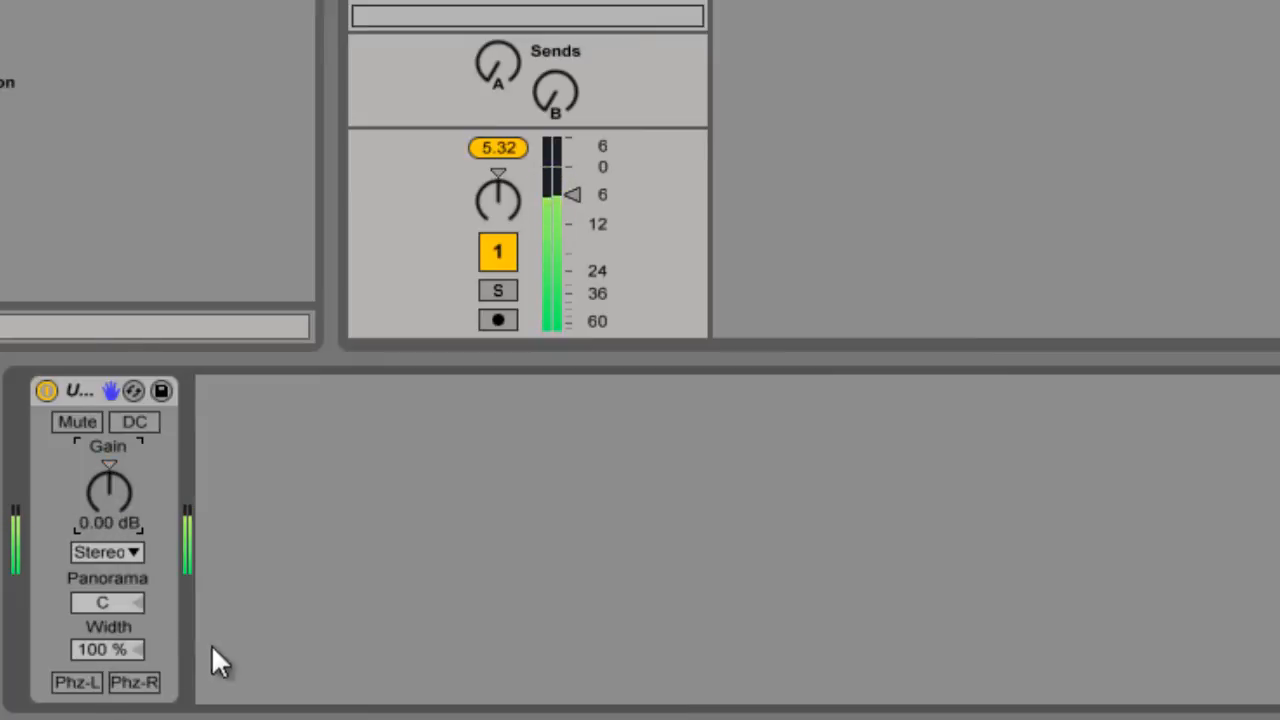
# - Switch the Utility channel mode to Left, then Right, then Swap
pyautogui.click(107, 552)
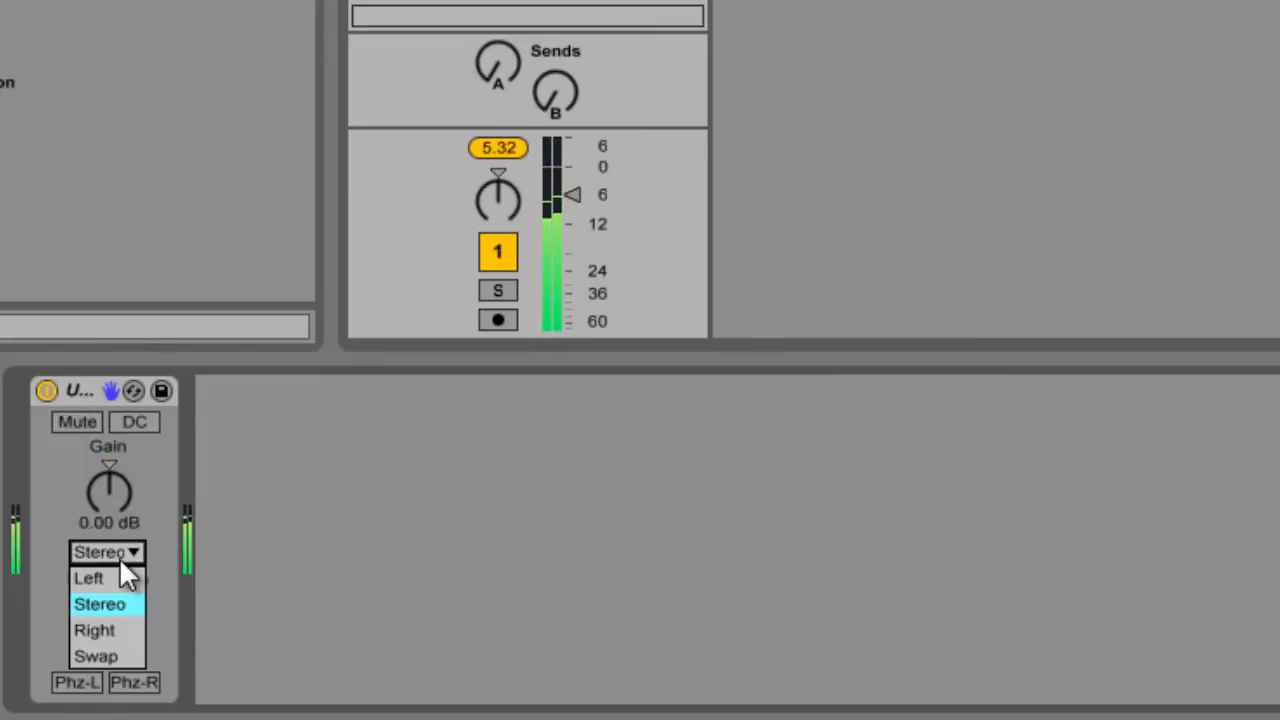
pyautogui.moveTo(90, 578)
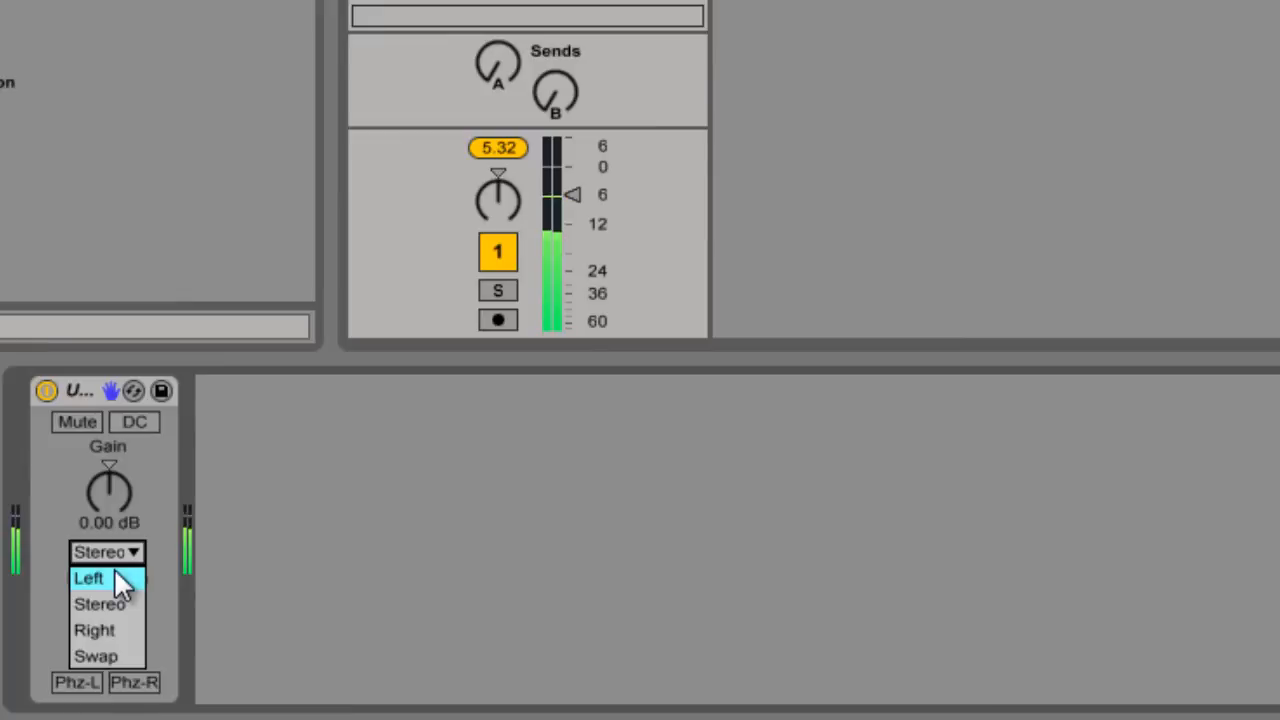
pyautogui.click(89, 578)
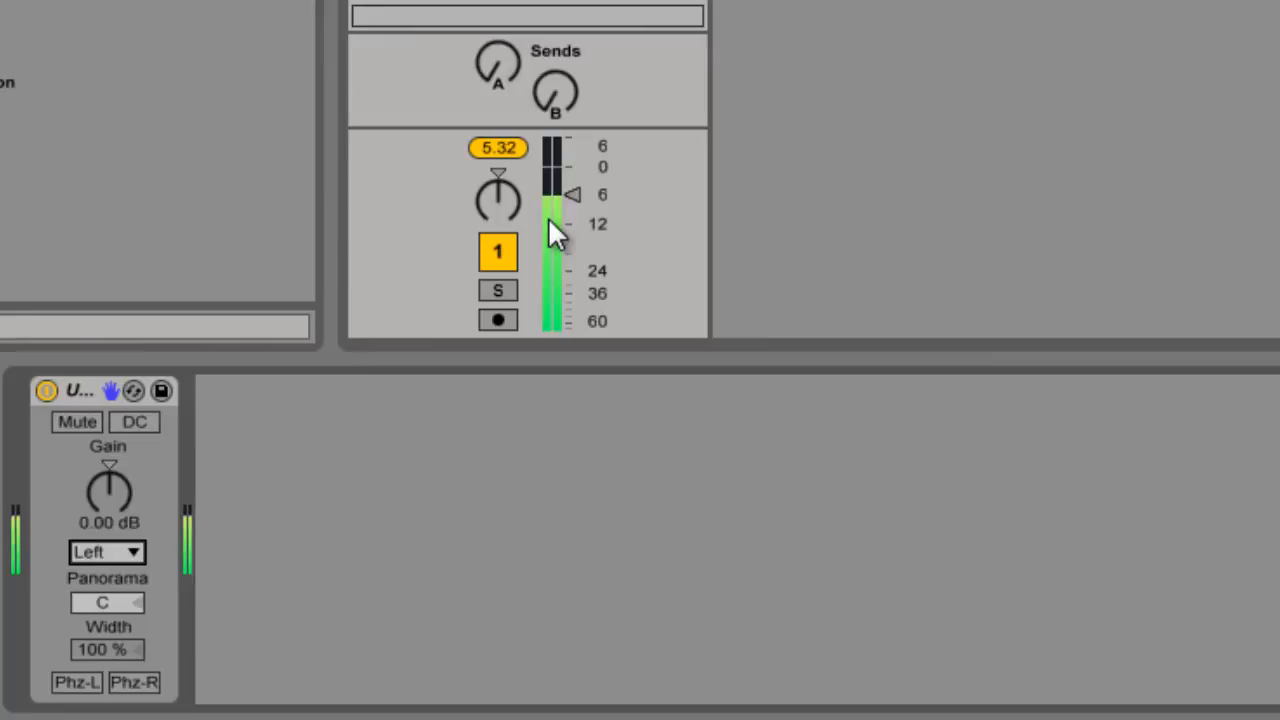
pyautogui.click(107, 552)
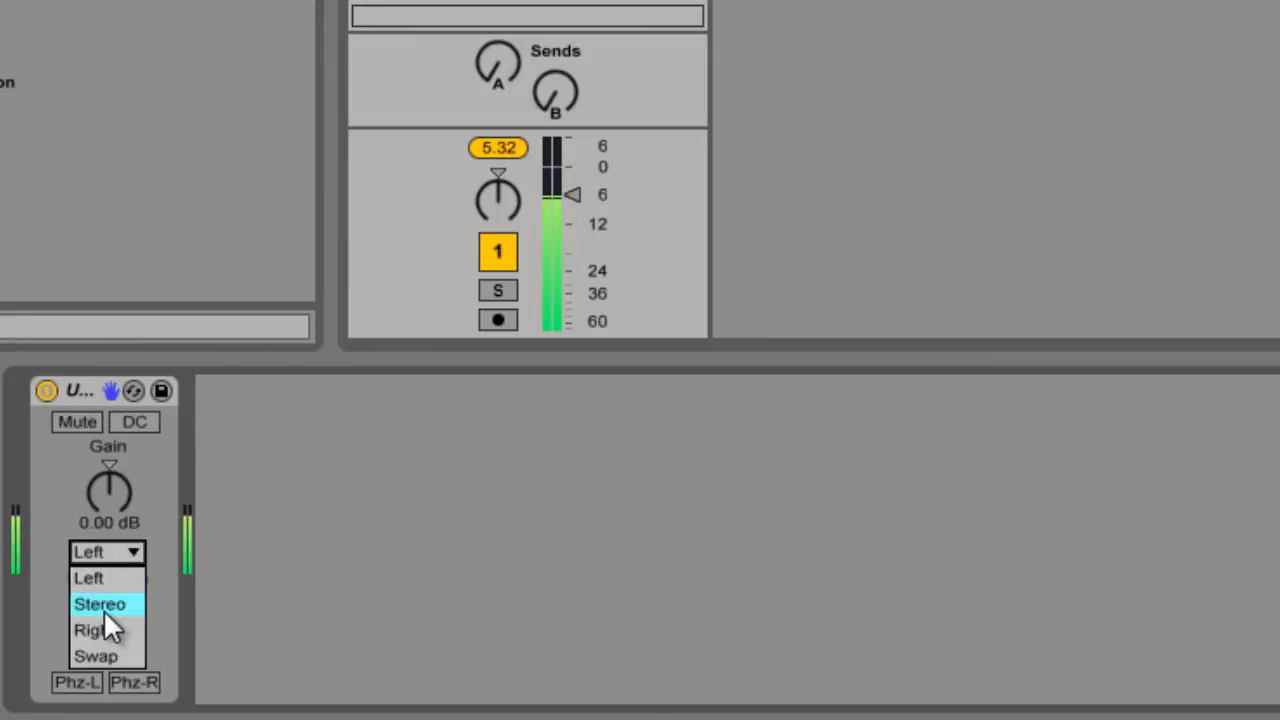
pyautogui.click(90, 629)
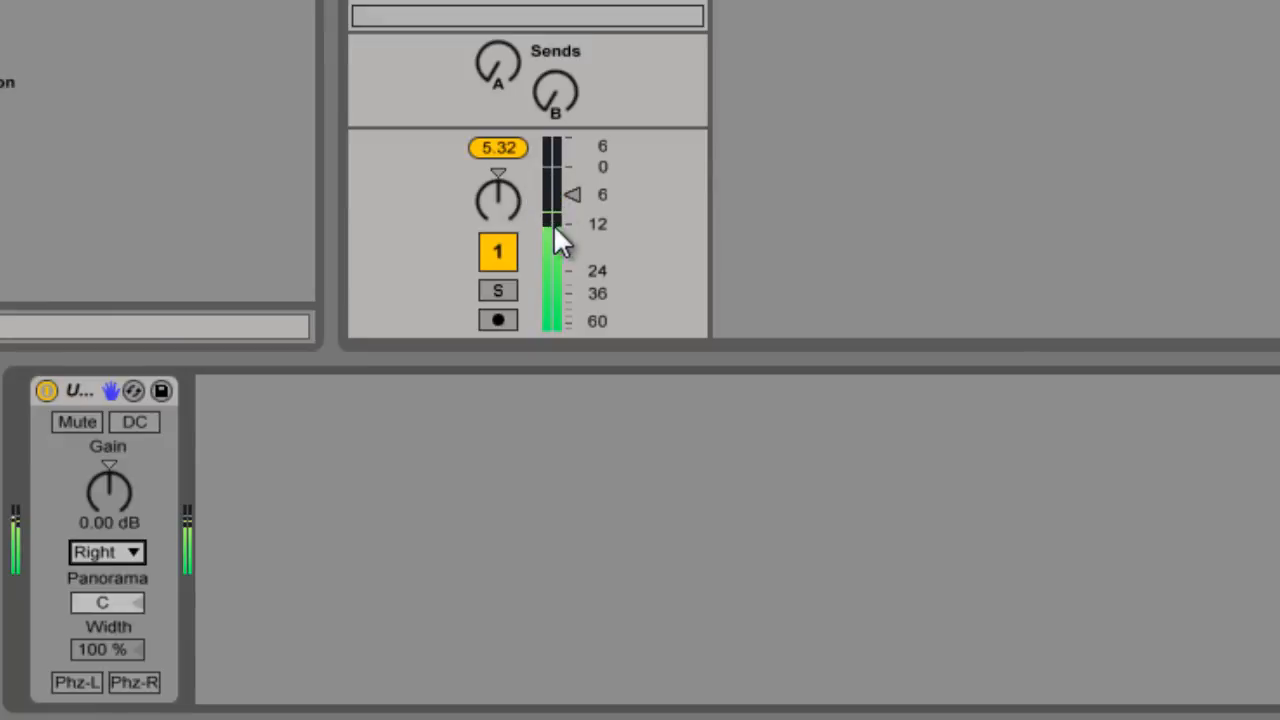
pyautogui.click(107, 552)
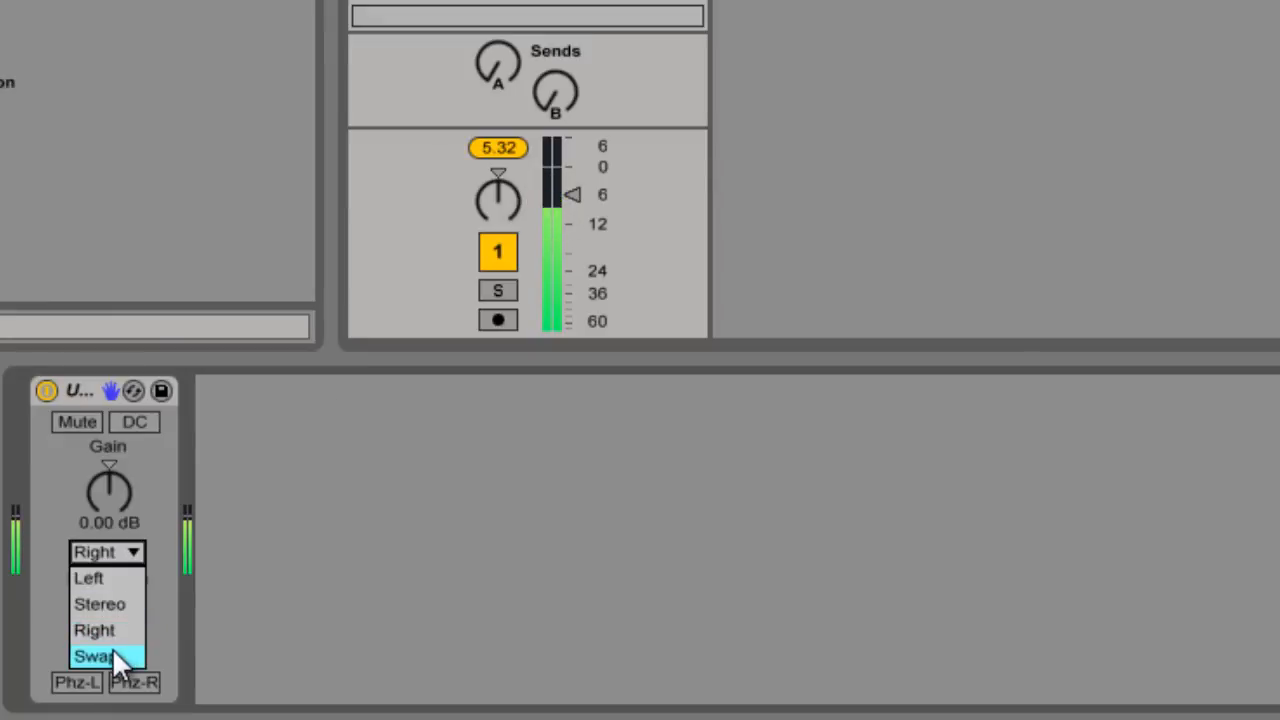
pyautogui.click(96, 656)
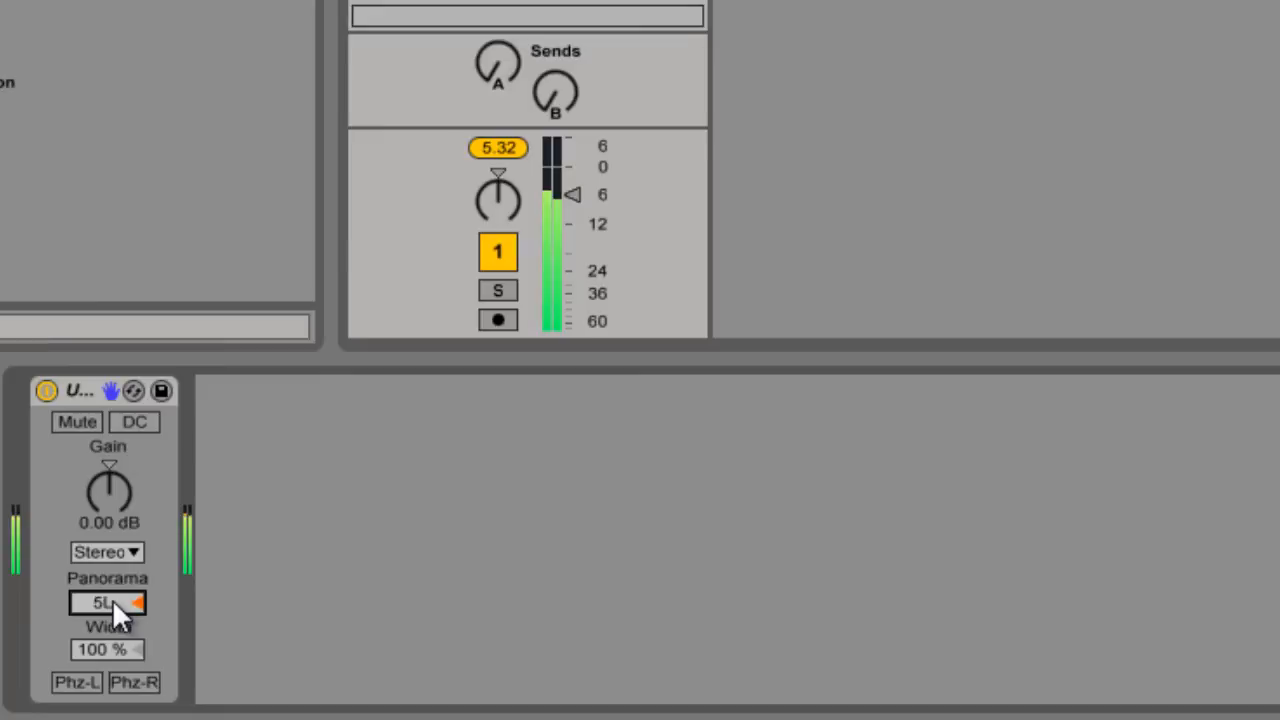
# - Pan the Utility output toward the right, then recentre the panorama to C
pyautogui.moveTo(107, 601); pyautogui.dragTo(135, 601)
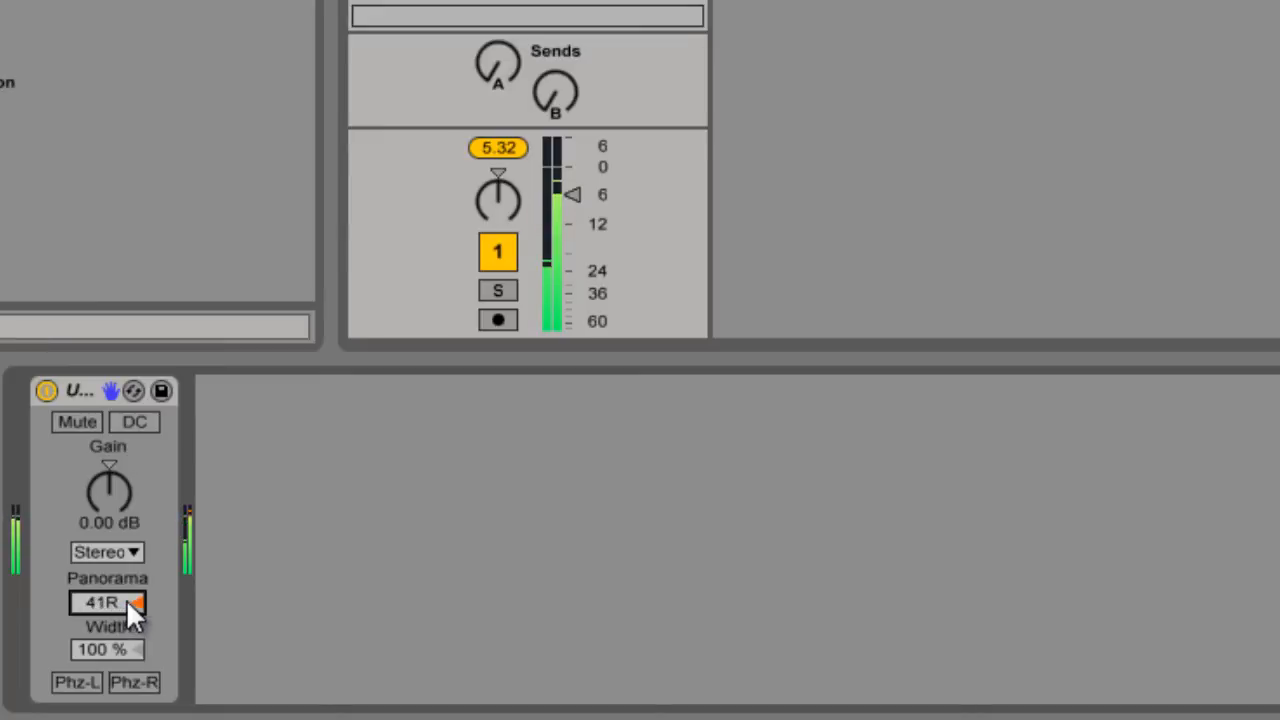
pyautogui.click(107, 601)
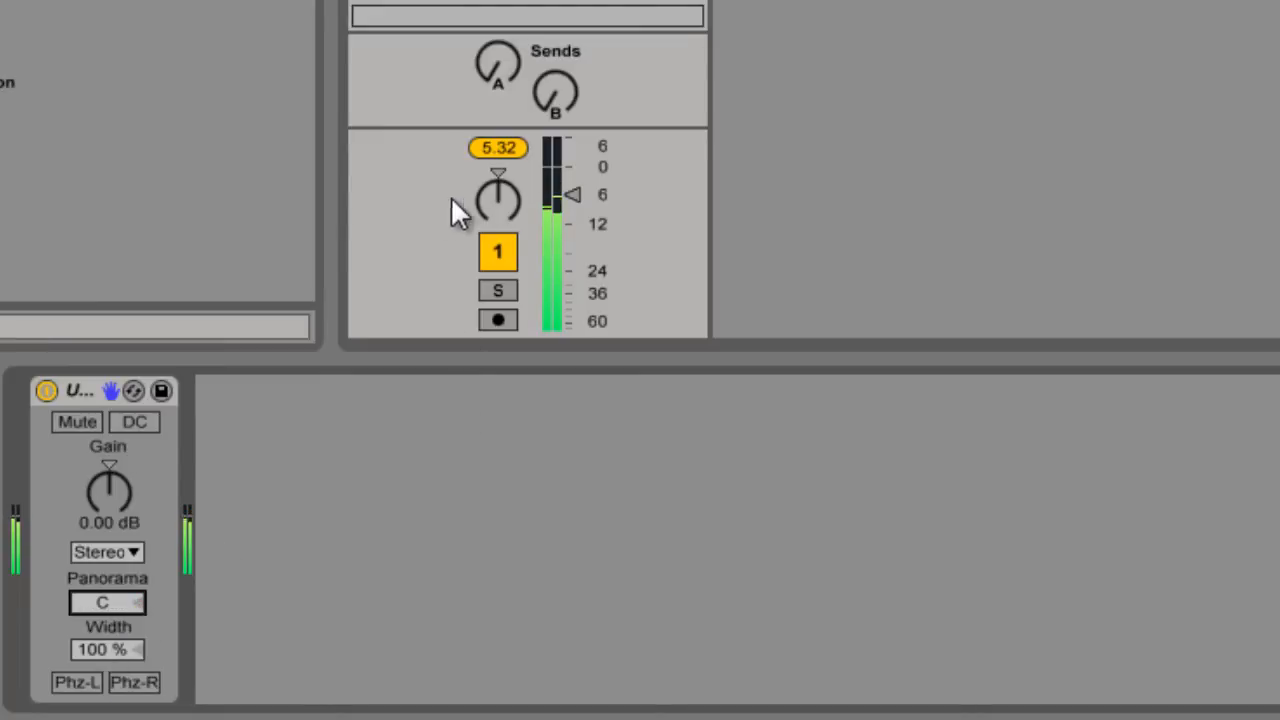
pyautogui.click(498, 200)
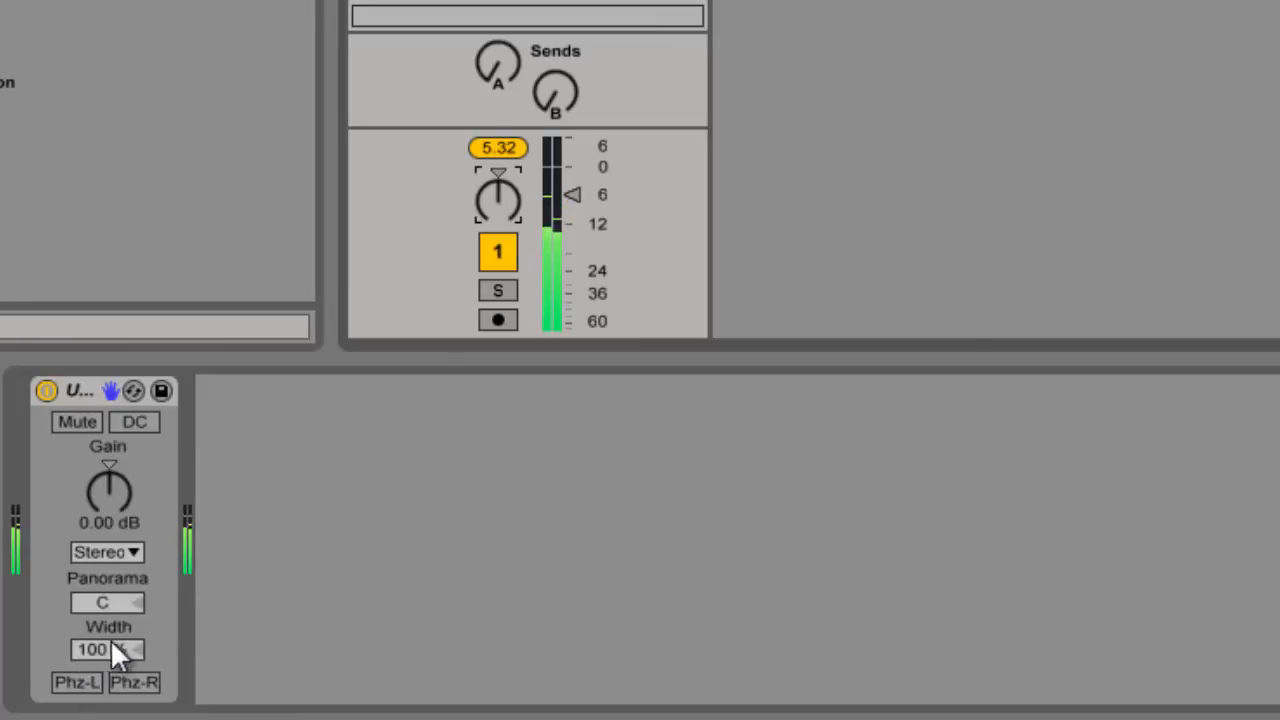
# - Push the Utility stereo width up to 200%, then back to 100%
pyautogui.click(107, 650)
pyautogui.write('200')
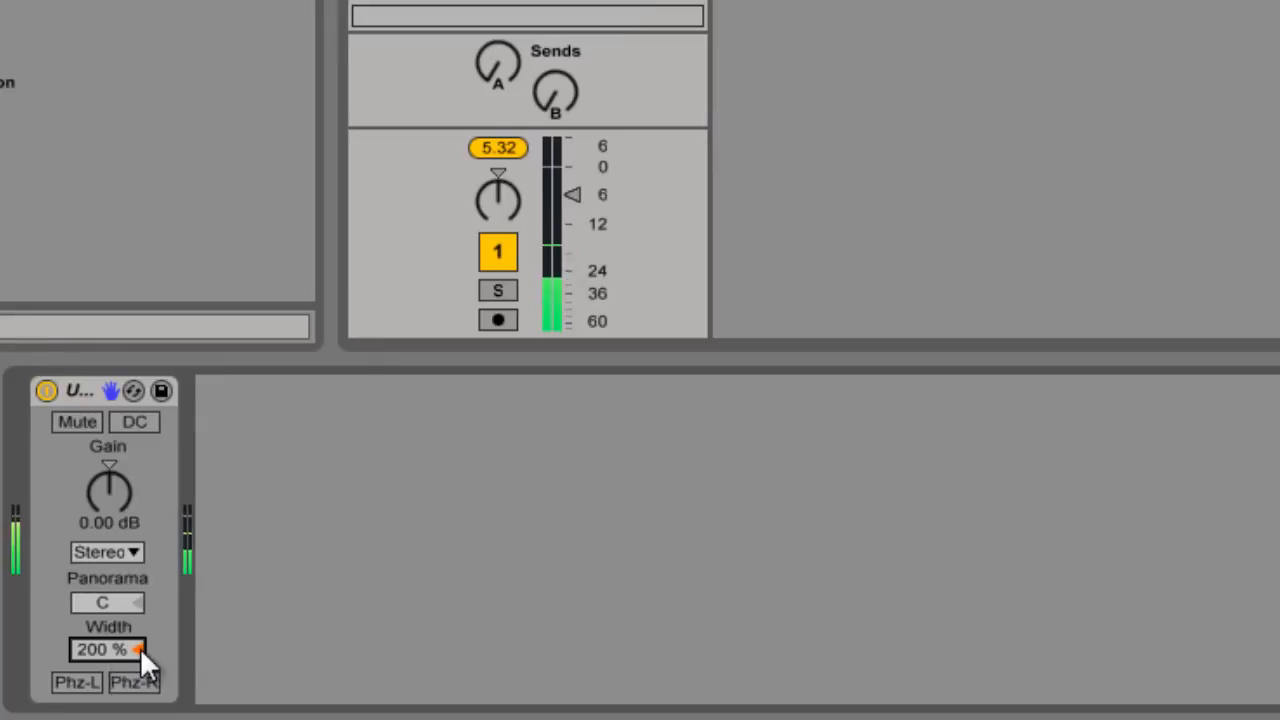
pyautogui.moveTo(108, 649); pyautogui.dragTo(130, 700)
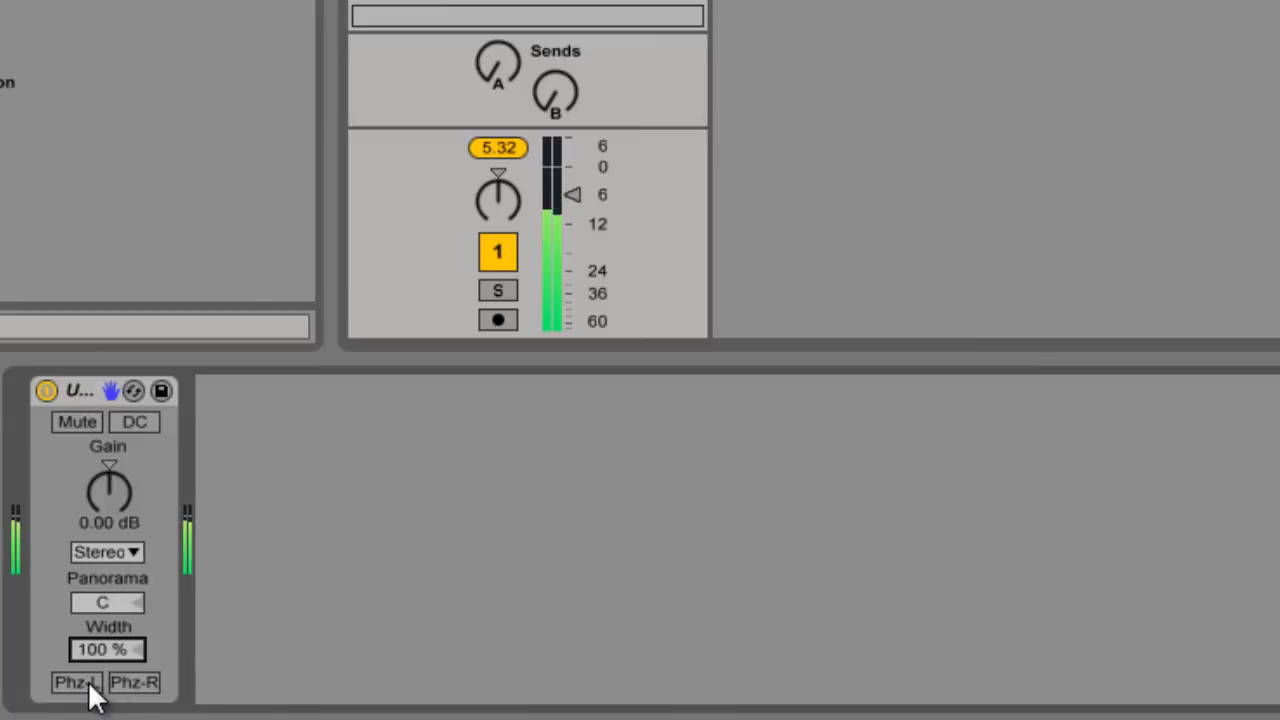
# - Turn on Phz-L and Phz-R phase inversion, then switch the inversion off again
pyautogui.click(76, 682)
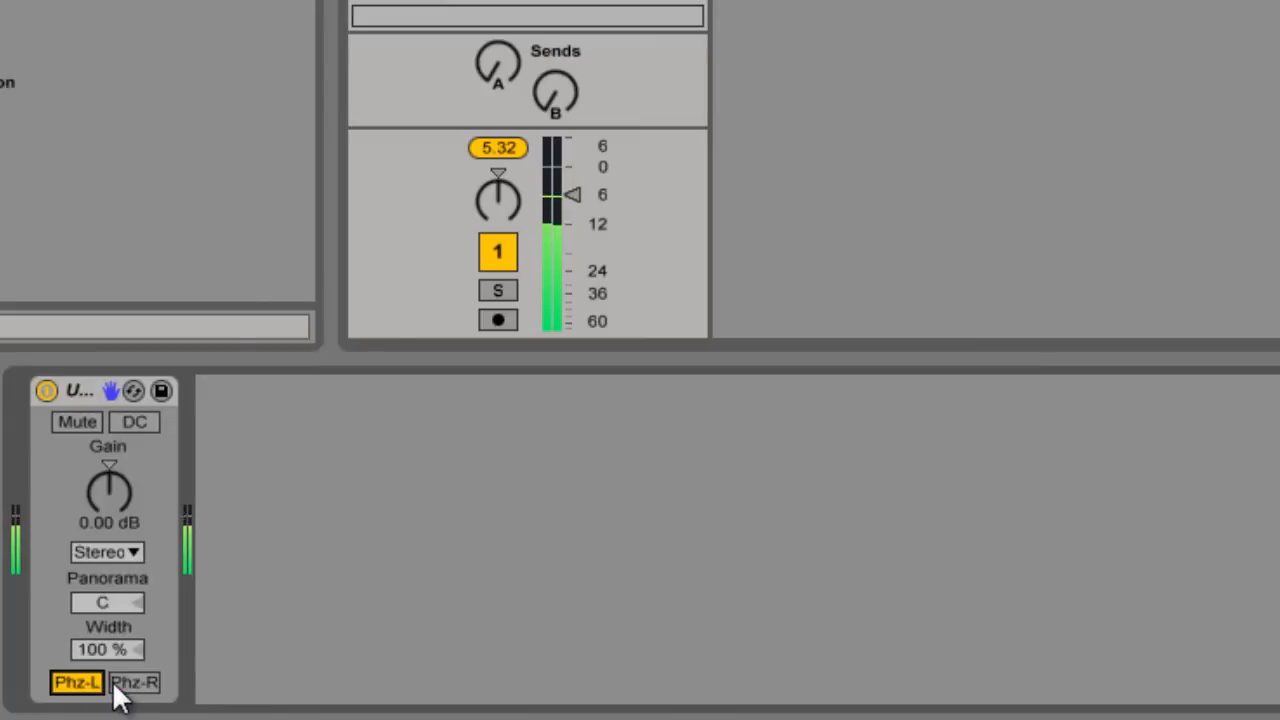
pyautogui.click(133, 682)
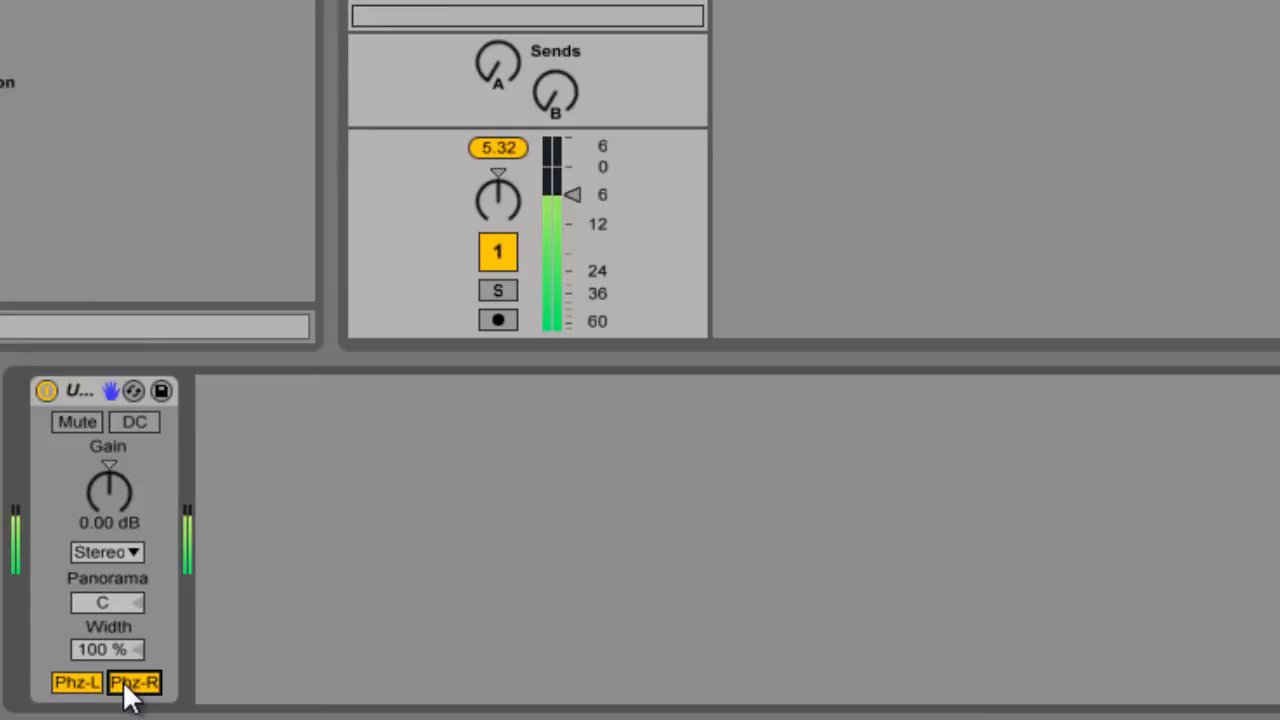
pyautogui.click(77, 682)
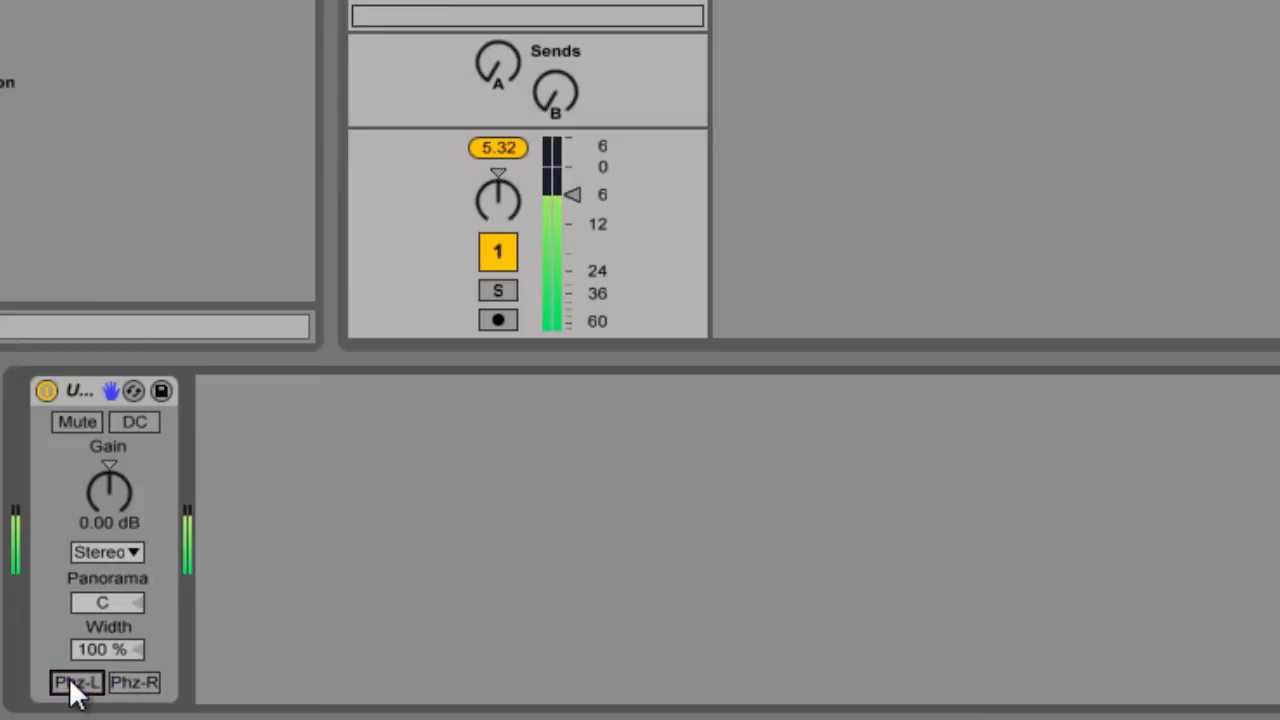